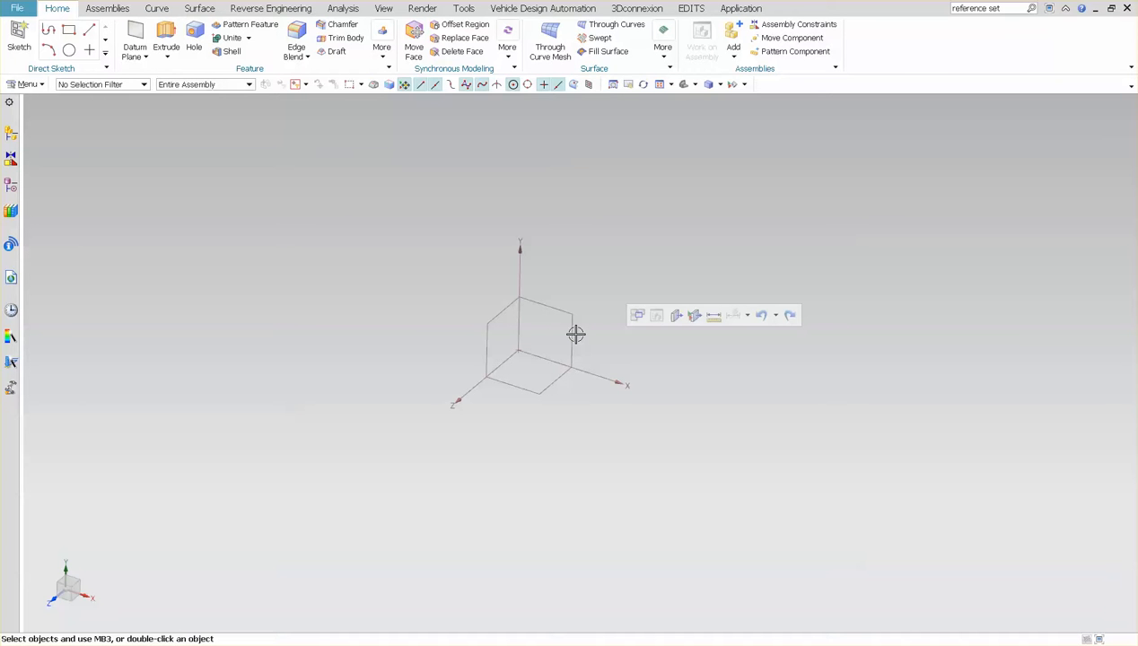
mouse_move(86, 99)
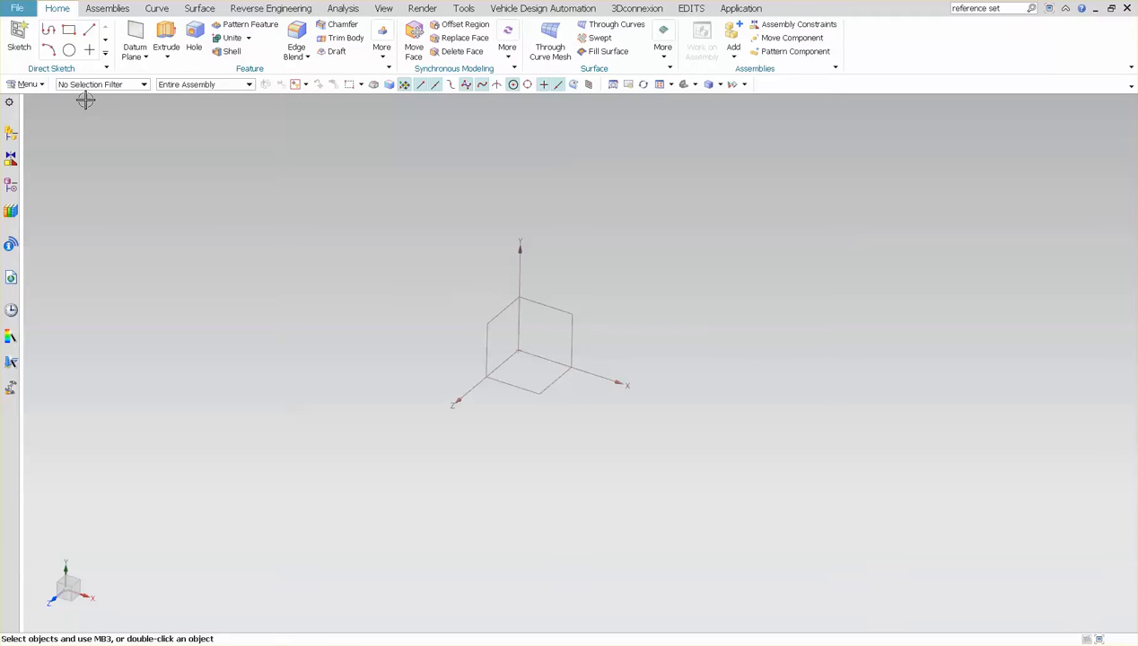
Sketch a circle on the YZ plane and dimension its diameter to 200 mm
left_click(68, 50)
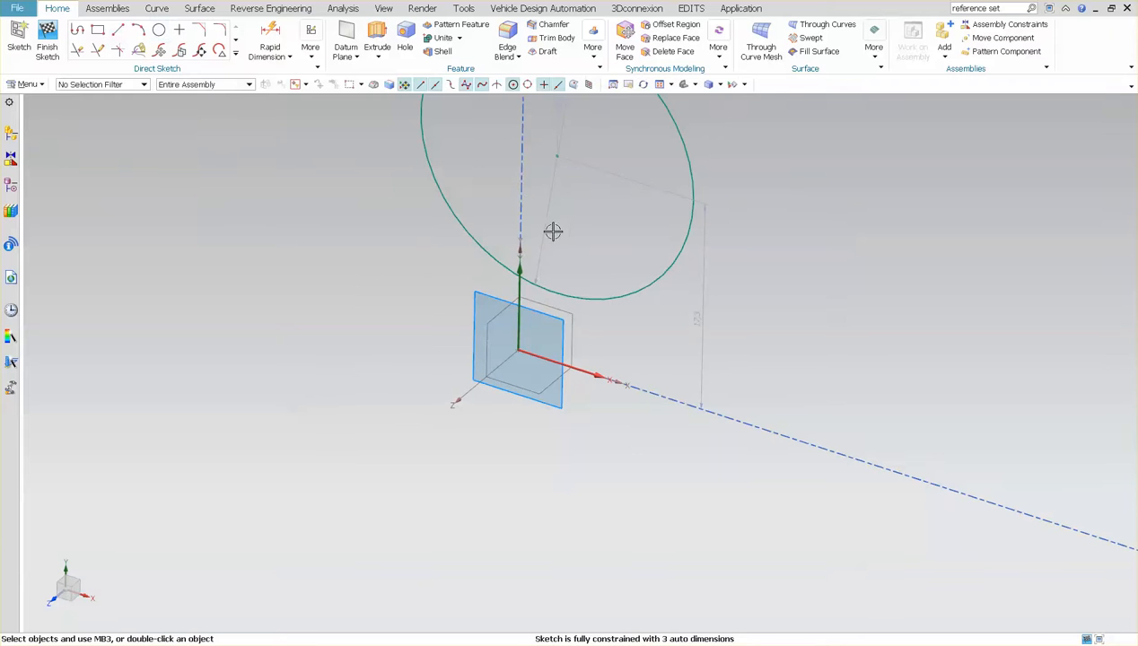
mouse_move(488, 321)
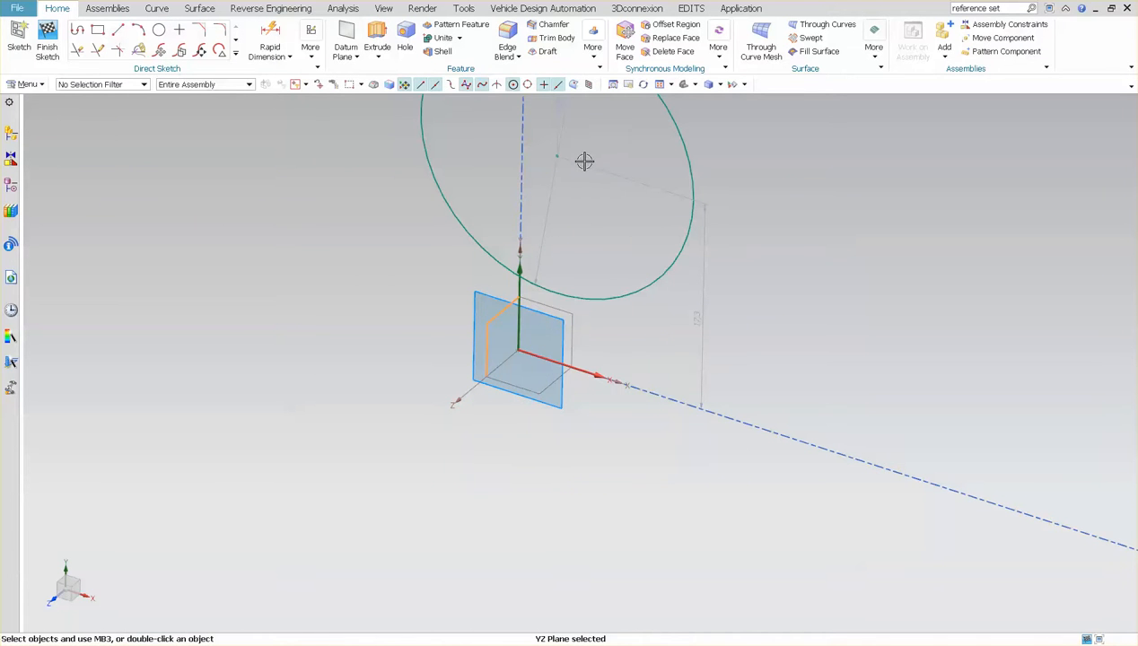
left_click(556, 158)
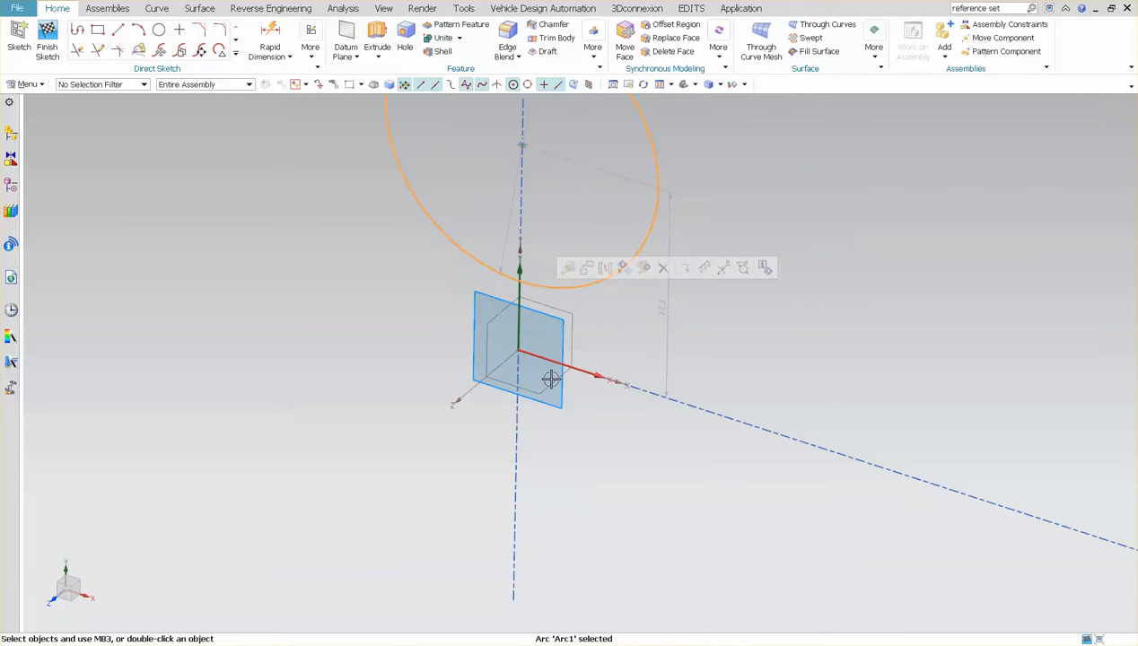
left_click(549, 379)
type("200")
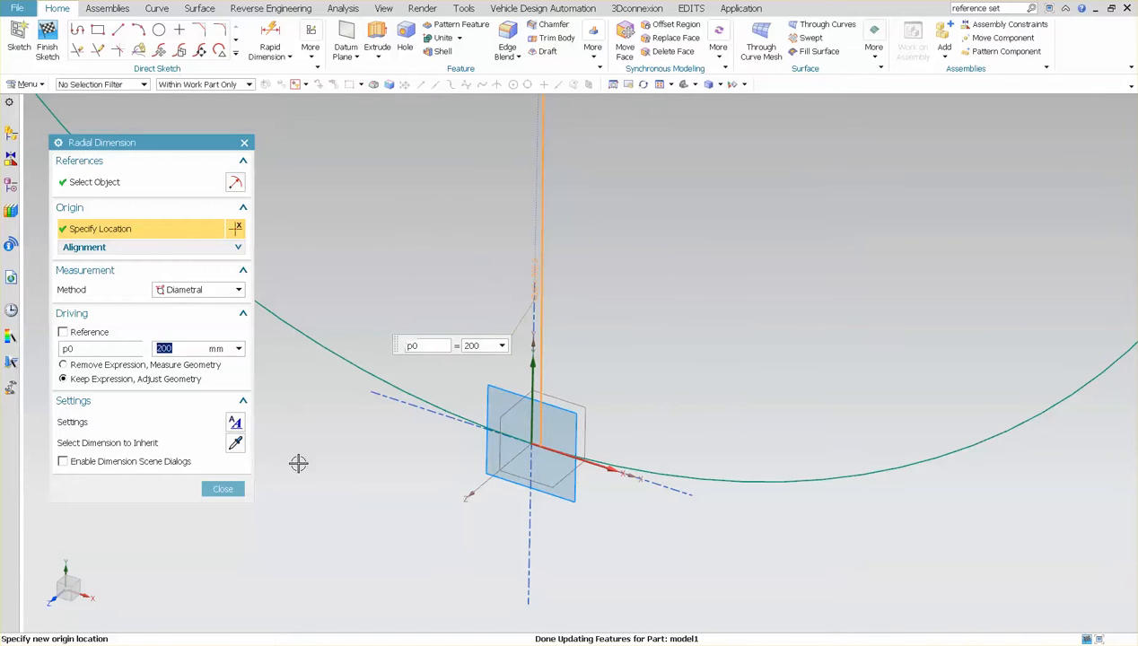
left_click(223, 488)
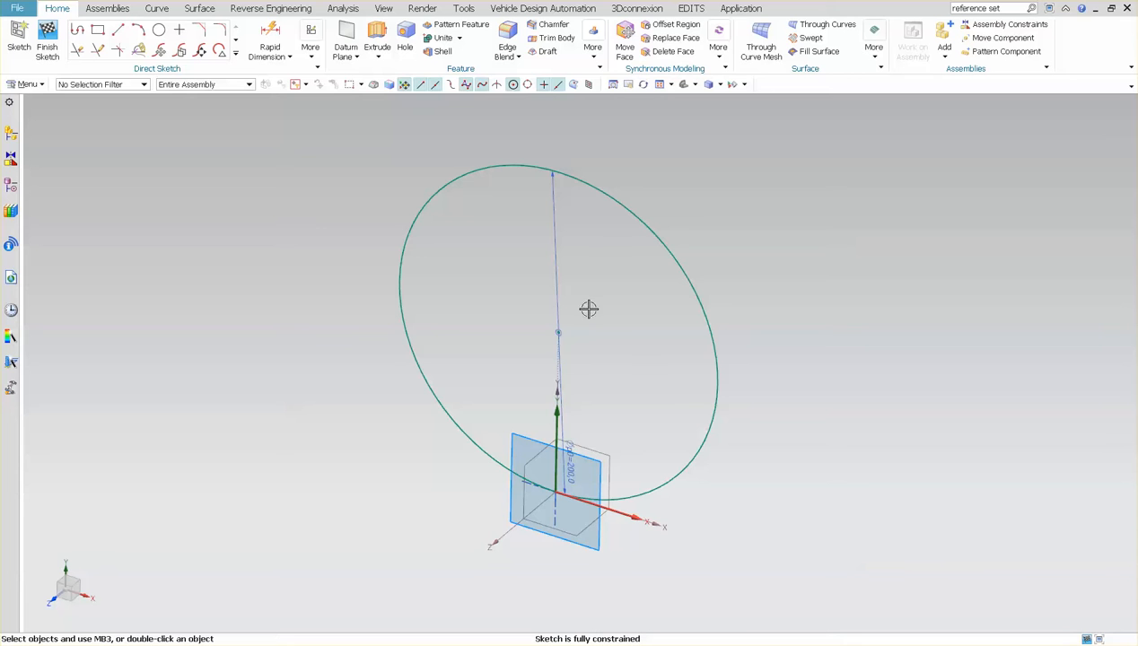
mouse_move(359, 176)
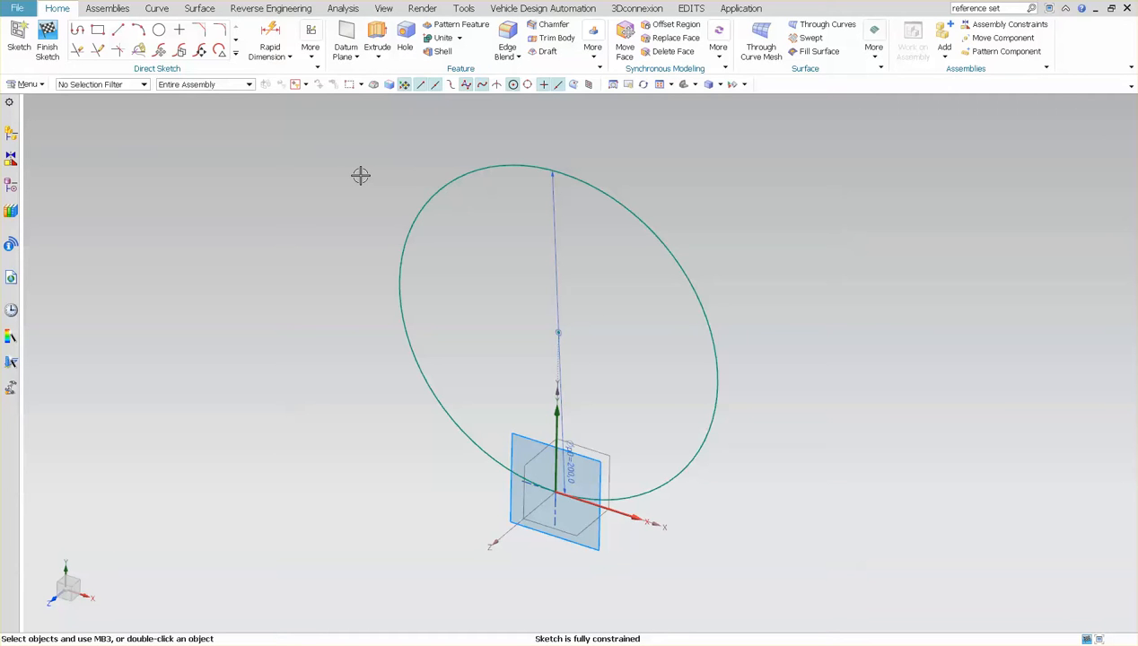
mouse_move(467, 183)
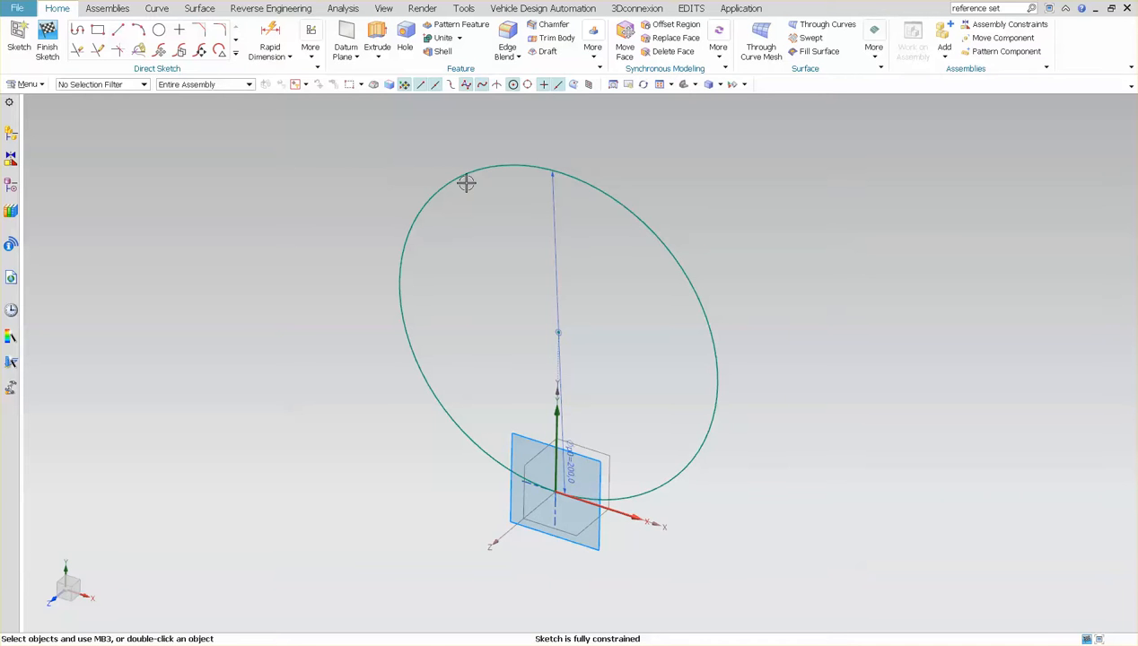
Extrude the circle as a sheet body 100 mm long into an open cylinder
left_click(377, 43)
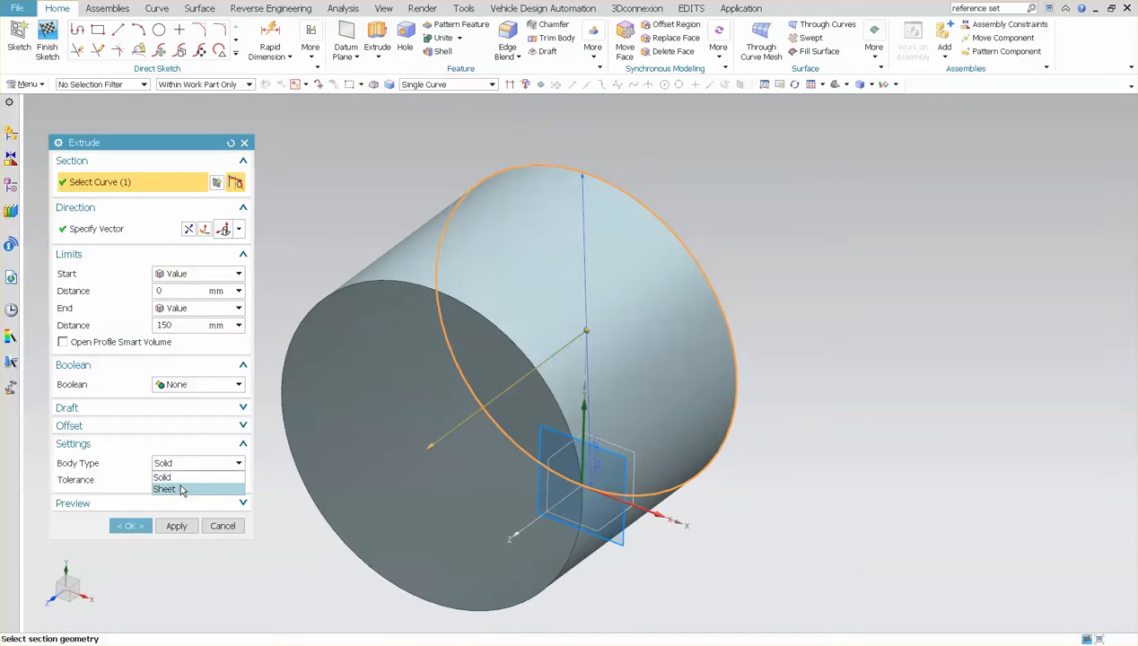
left_click(165, 488)
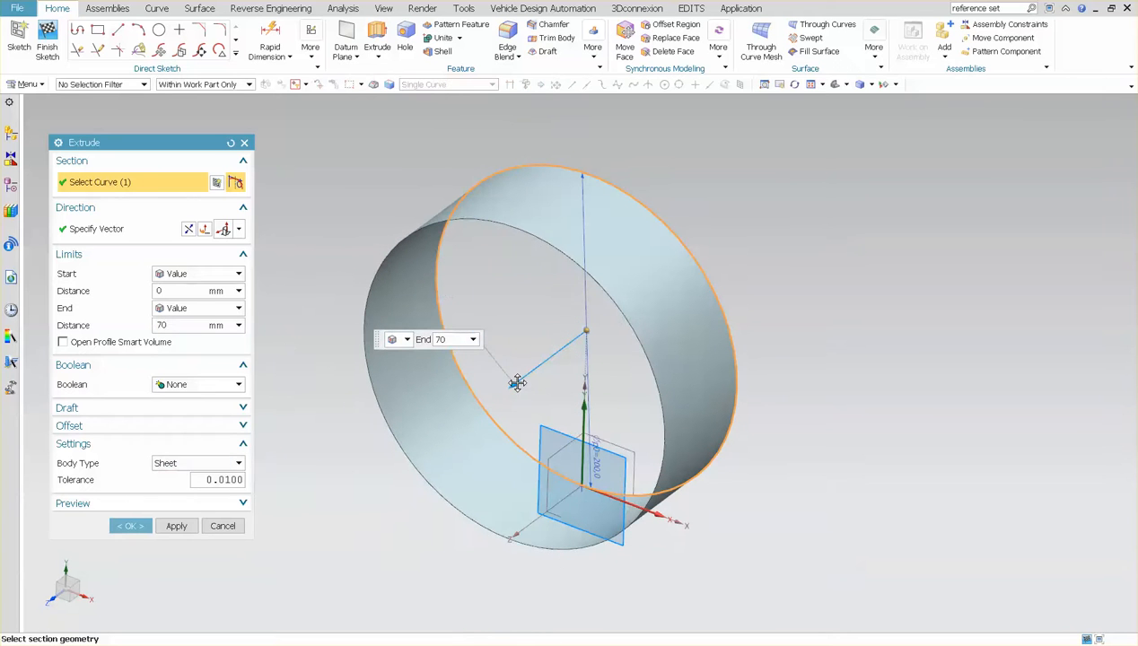
left_click_drag(517, 380, 493, 395)
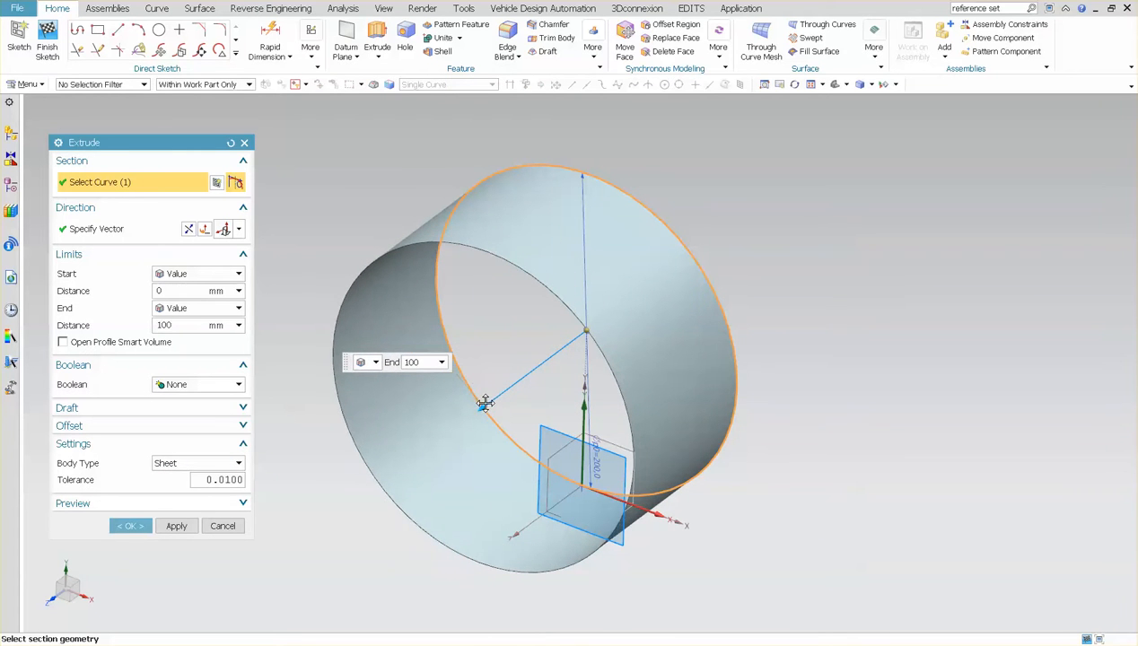
left_click(129, 526)
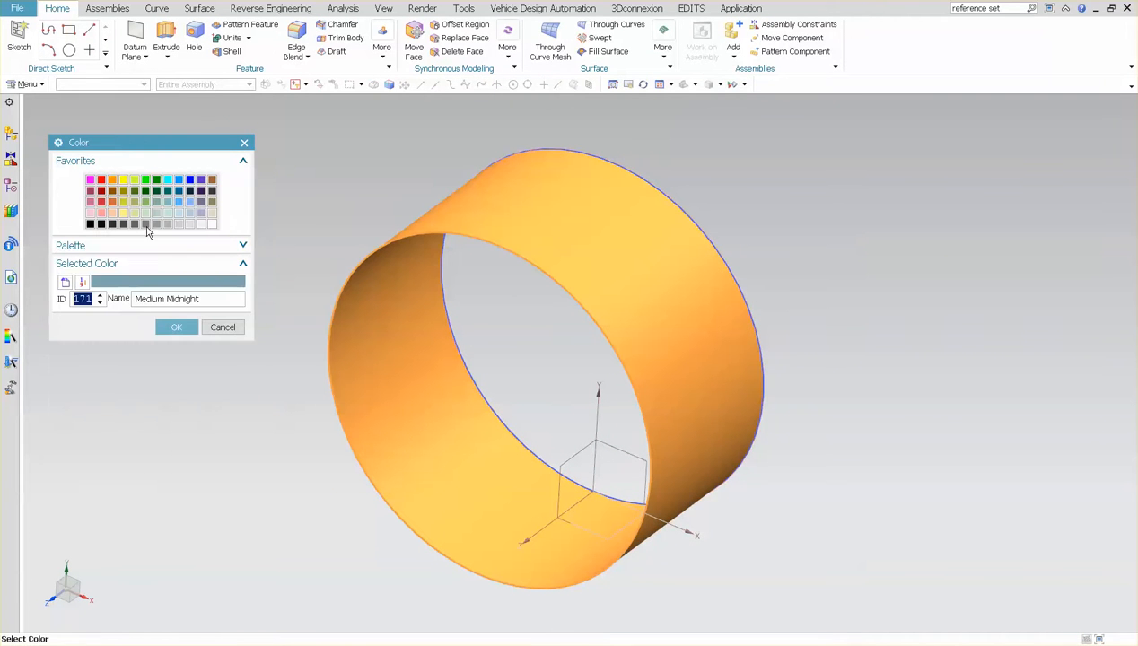
Colour the cylindrical sheet green and start a Simple Length measurement
left_click(176, 327)
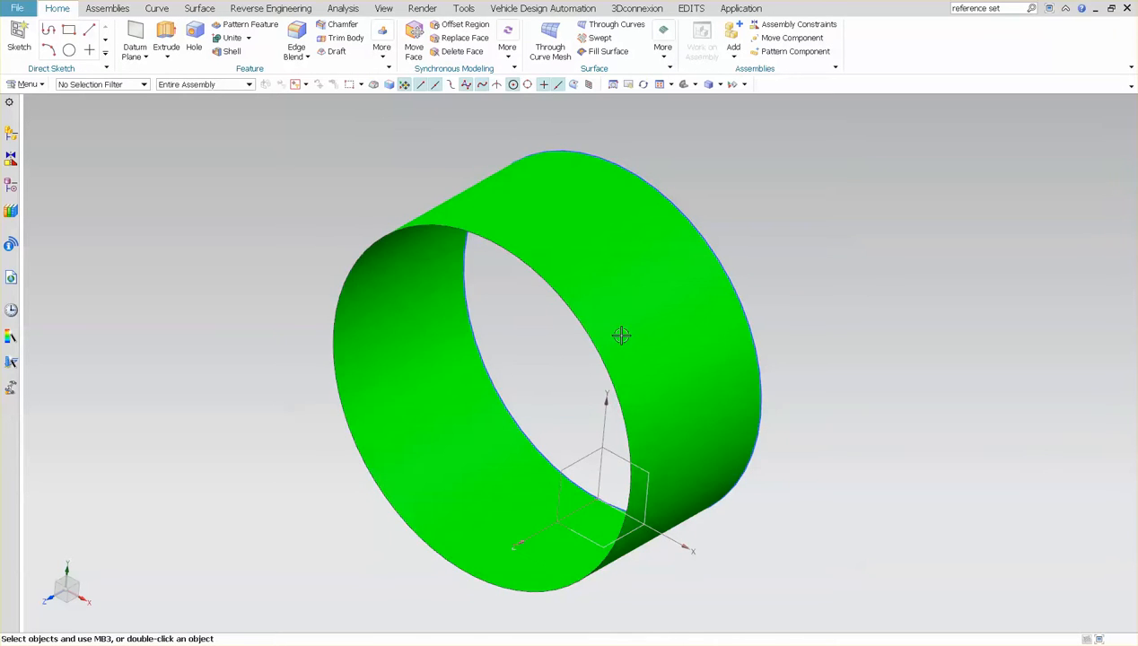
left_click(343, 7)
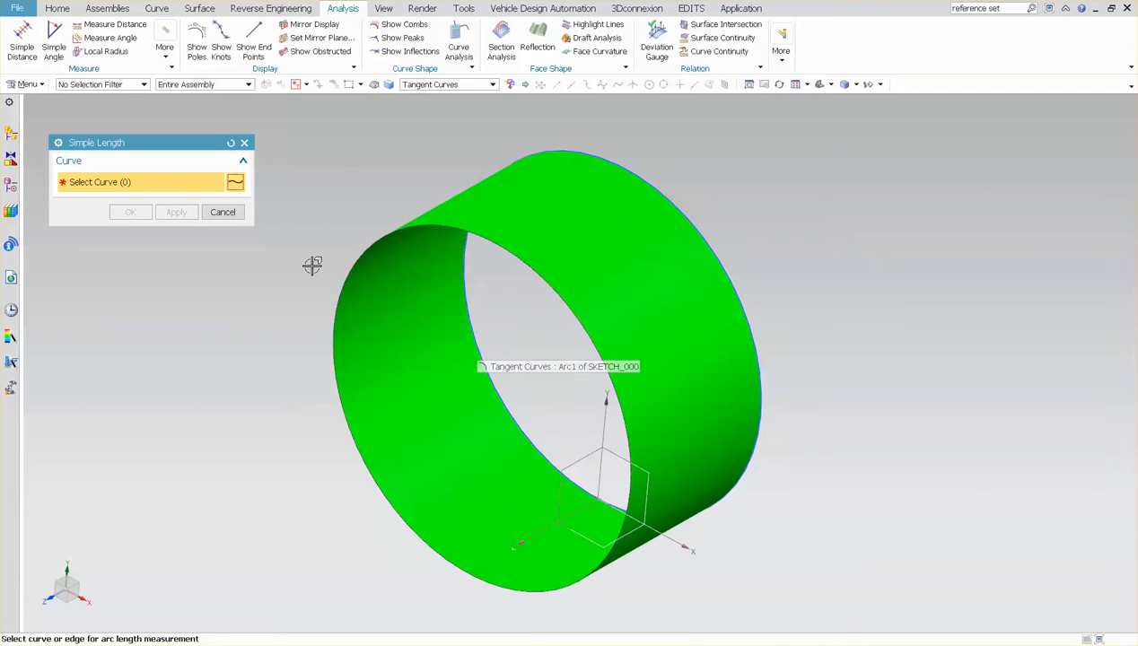
Unwrap the cylinder's circular edge from its face into a straight curve
left_click(223, 212)
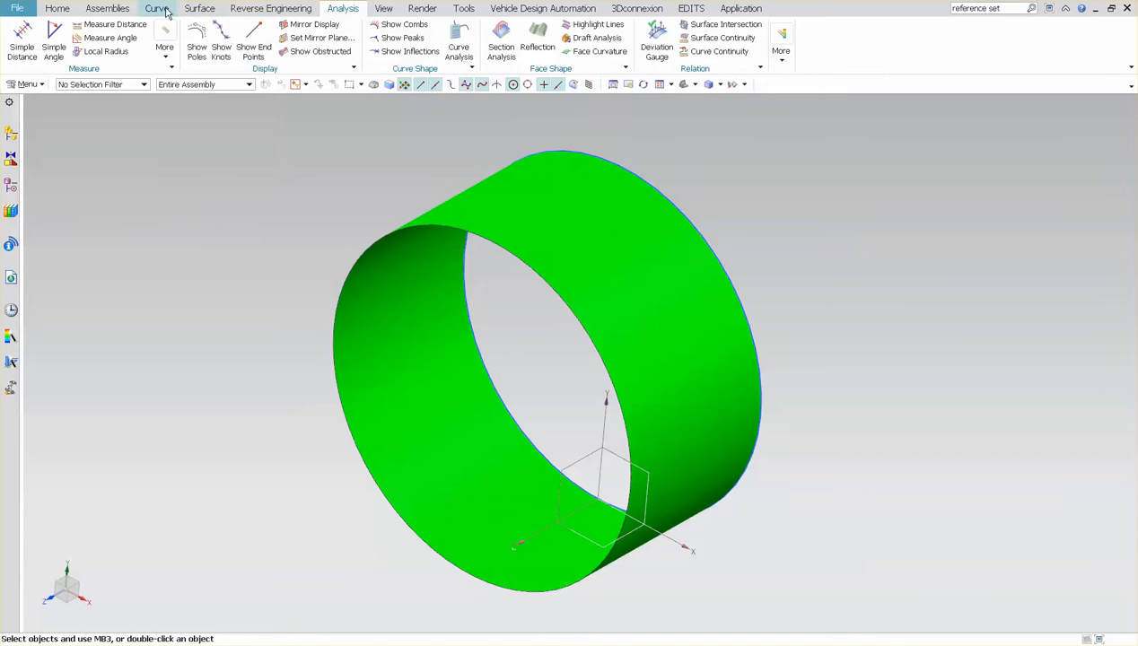
left_click(156, 7)
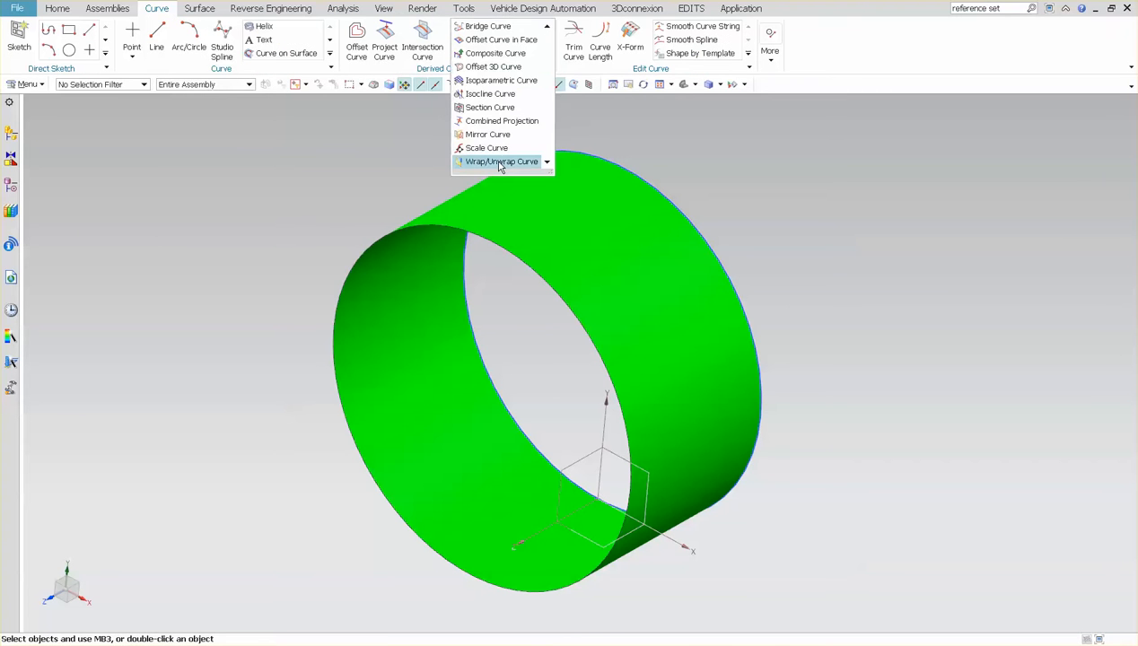
left_click(501, 162)
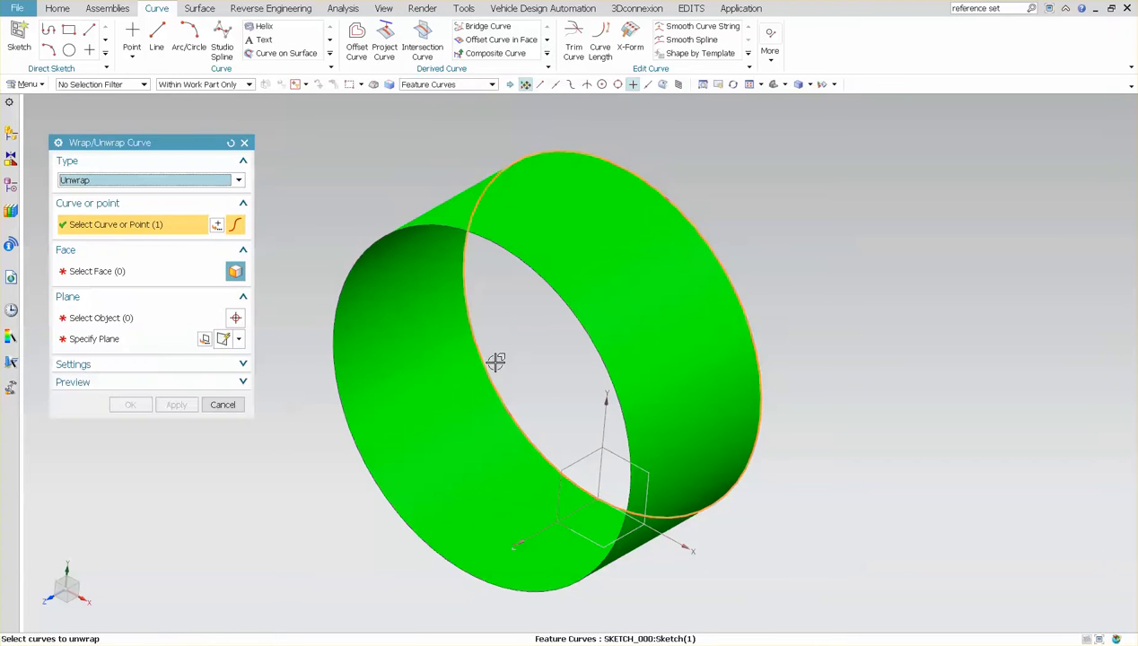
left_click(494, 359)
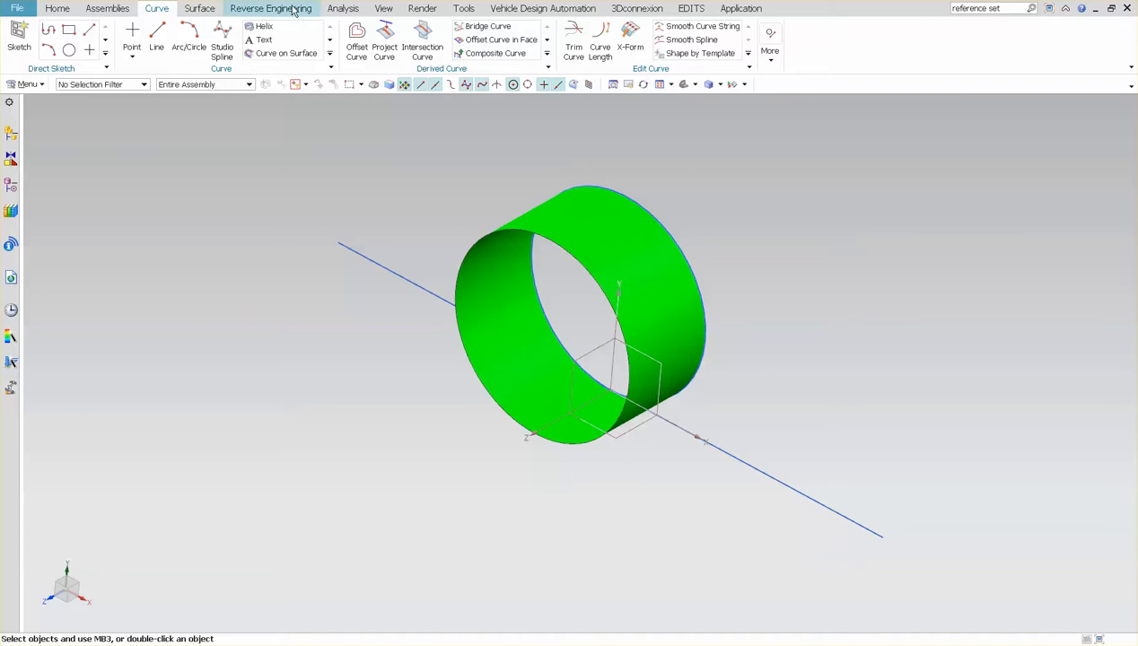
left_click(343, 7)
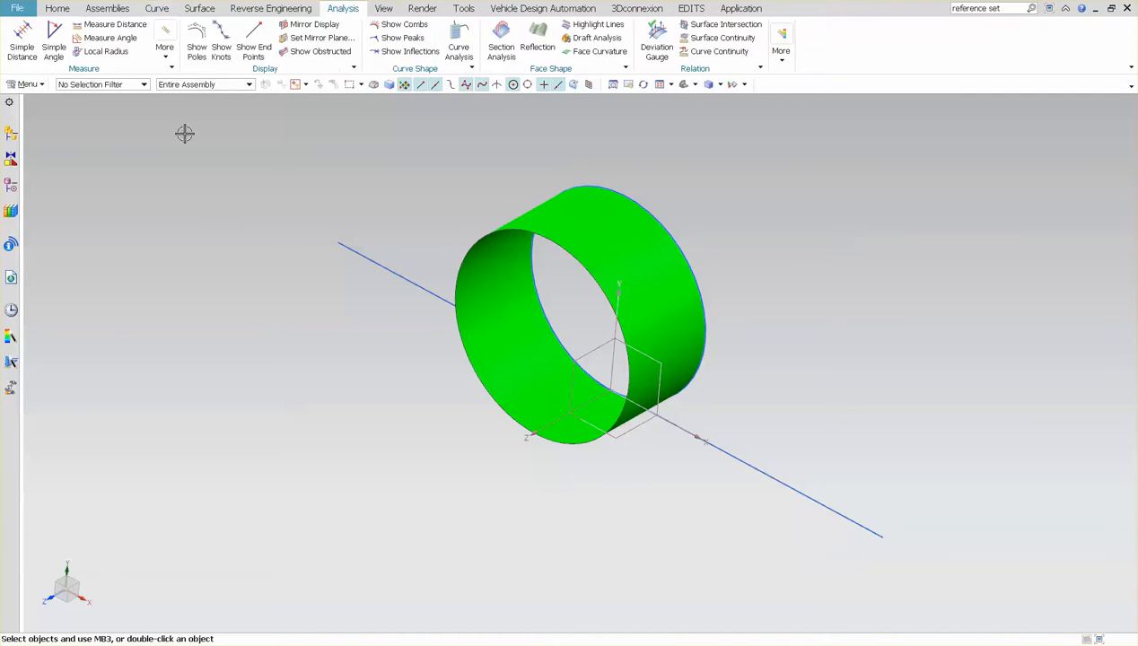
Measure the unwrapped line at 628.3185 mm and check the measurement in the Part Navigator
left_click(165, 50)
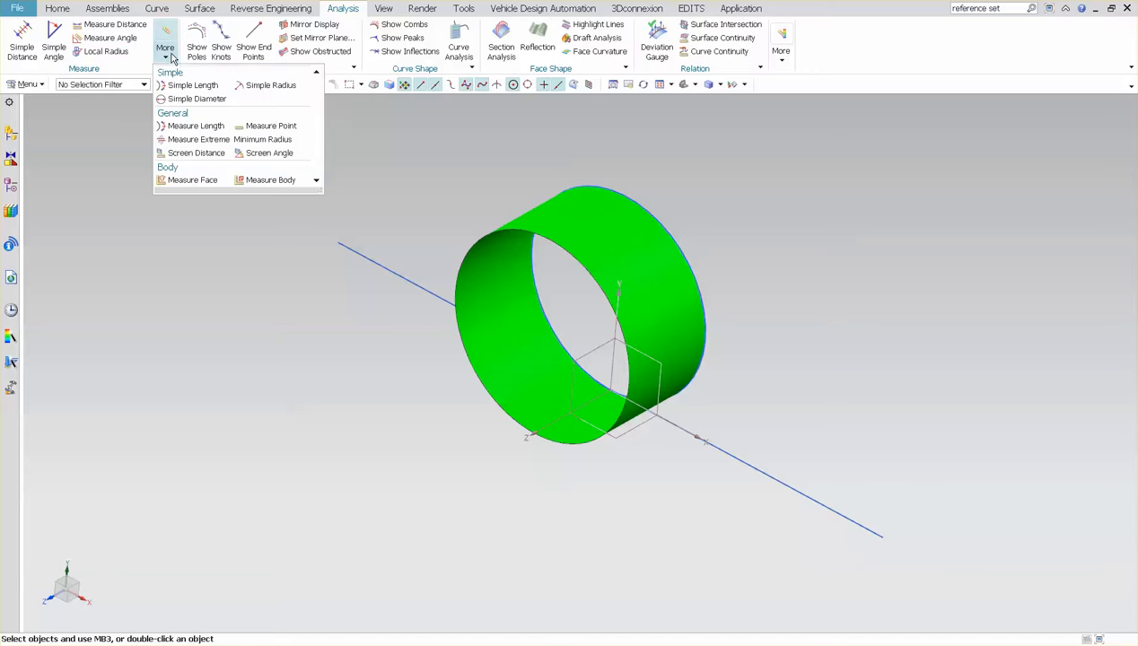
left_click(192, 85)
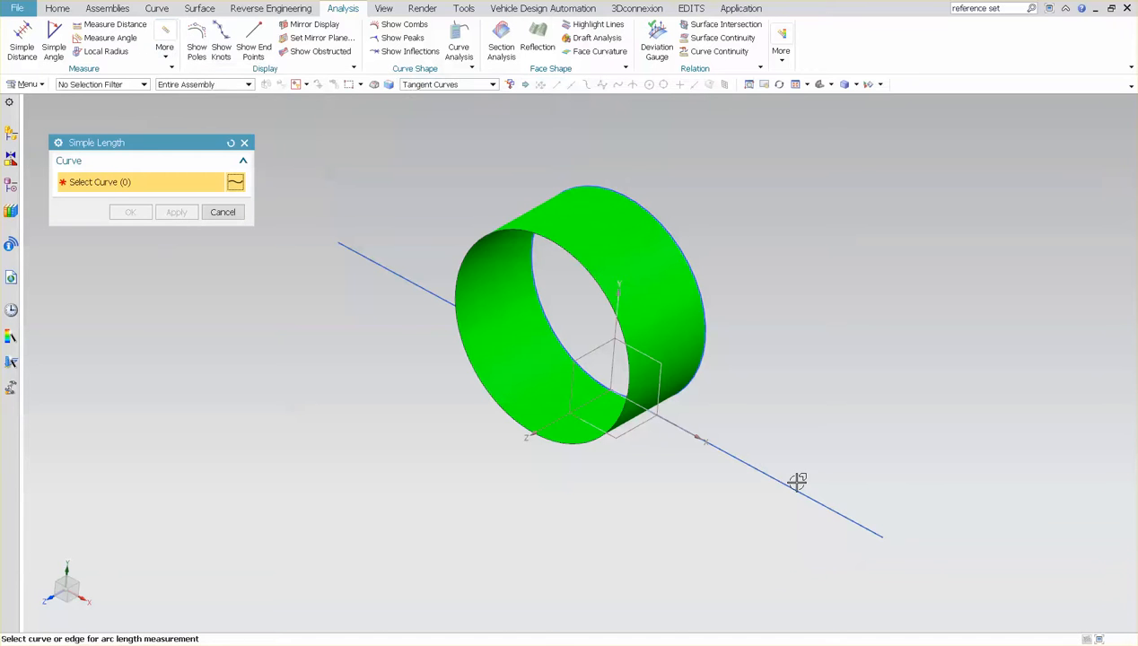
left_click(797, 481)
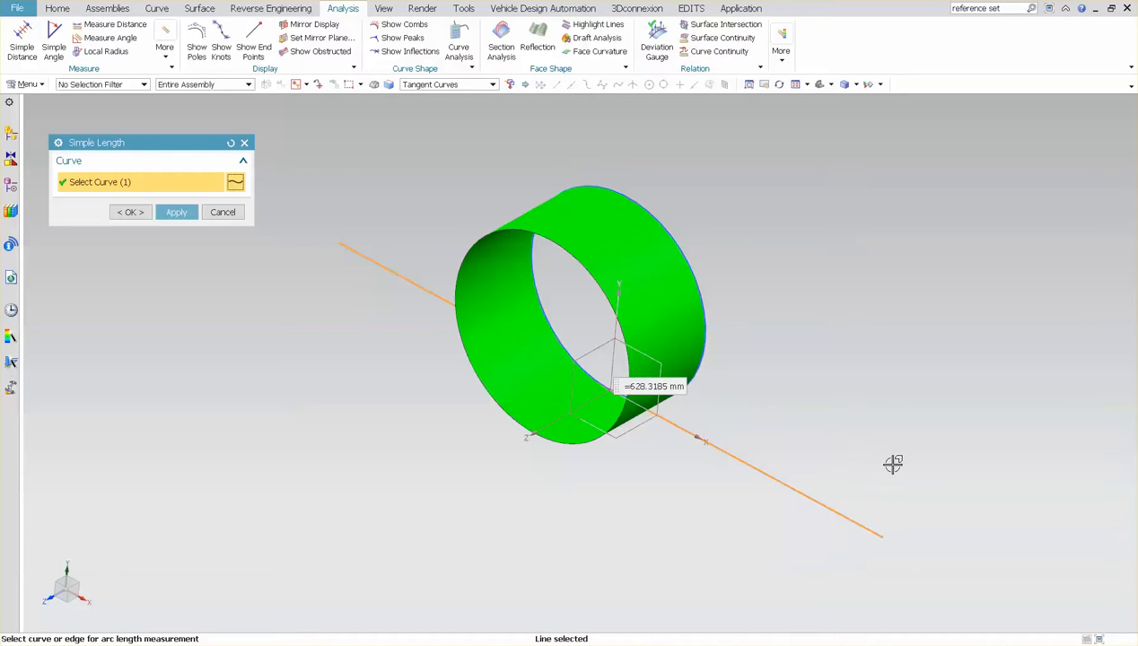
mouse_move(745, 266)
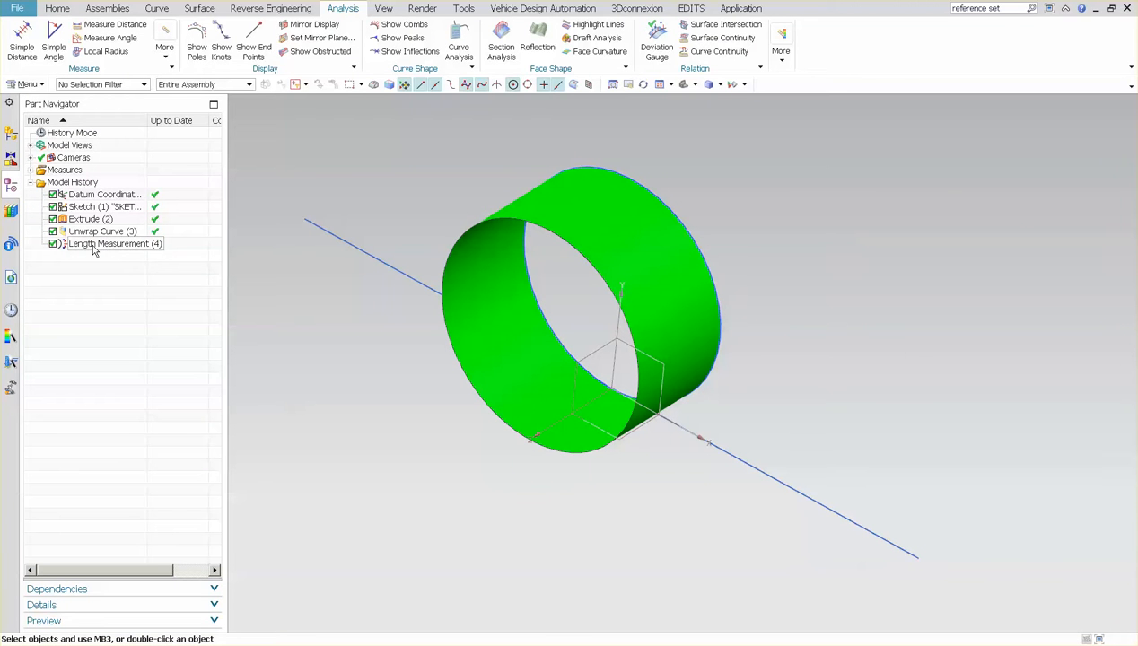
left_click(108, 244)
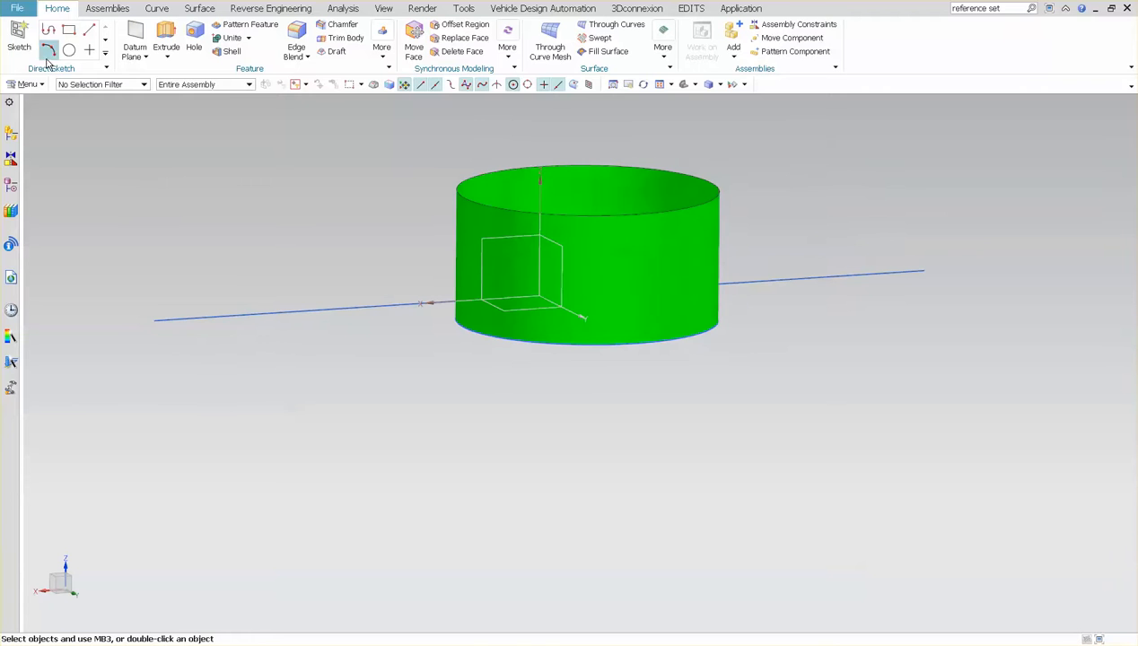
Sketch two slanted lines forming a peak and constrain them to equal length
left_click(47, 51)
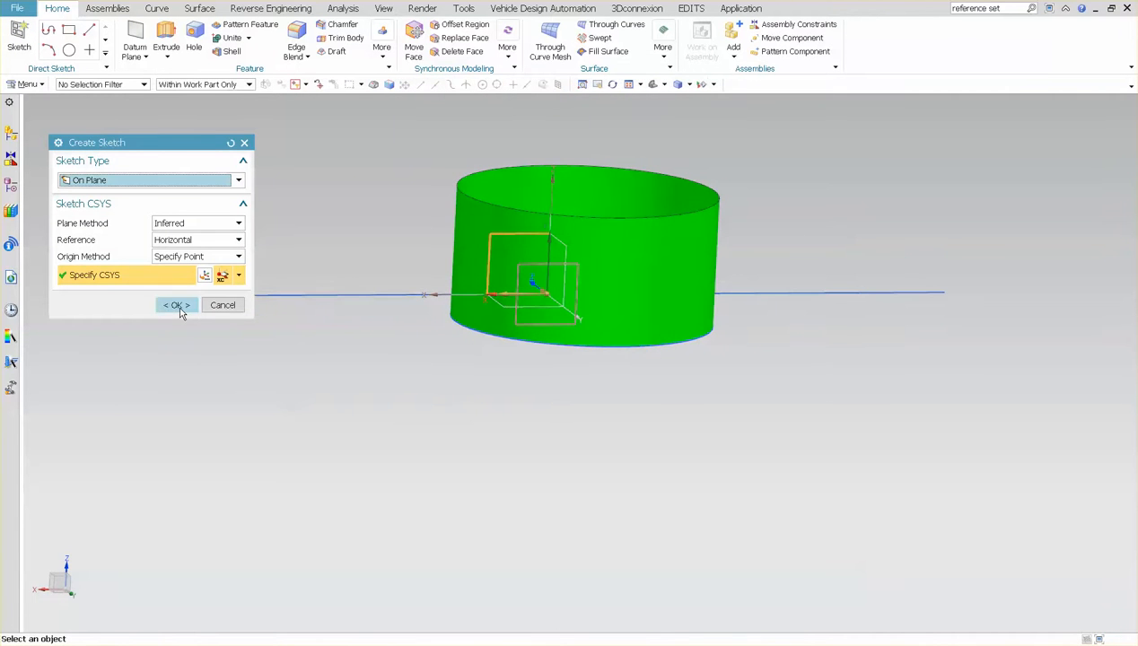
left_click(176, 305)
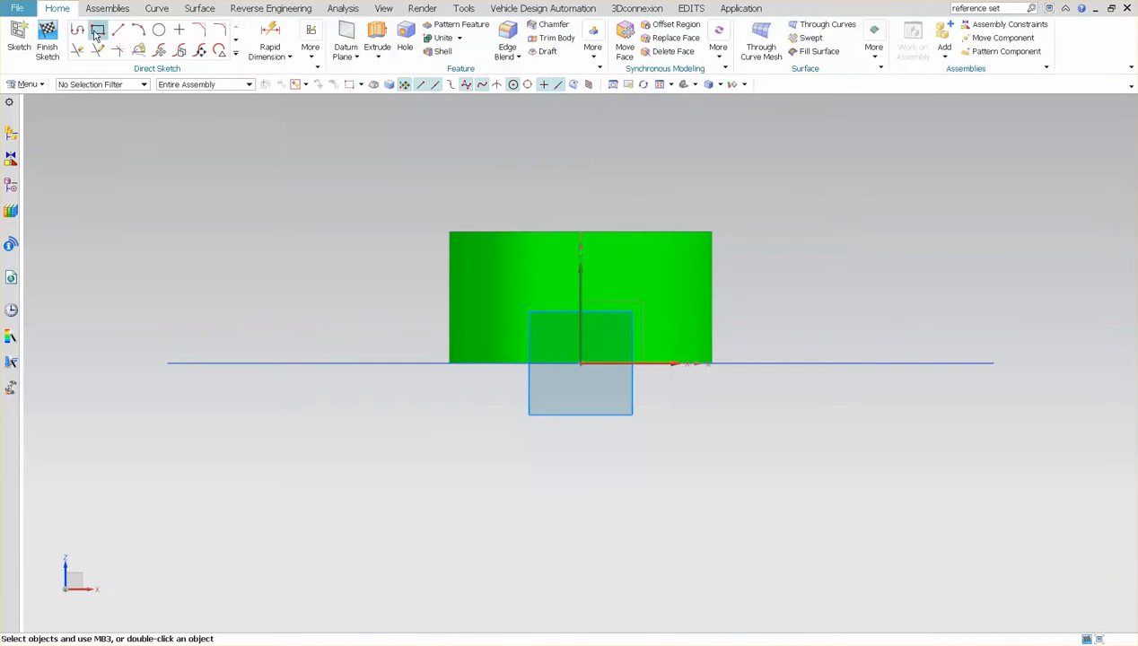
left_click(97, 29)
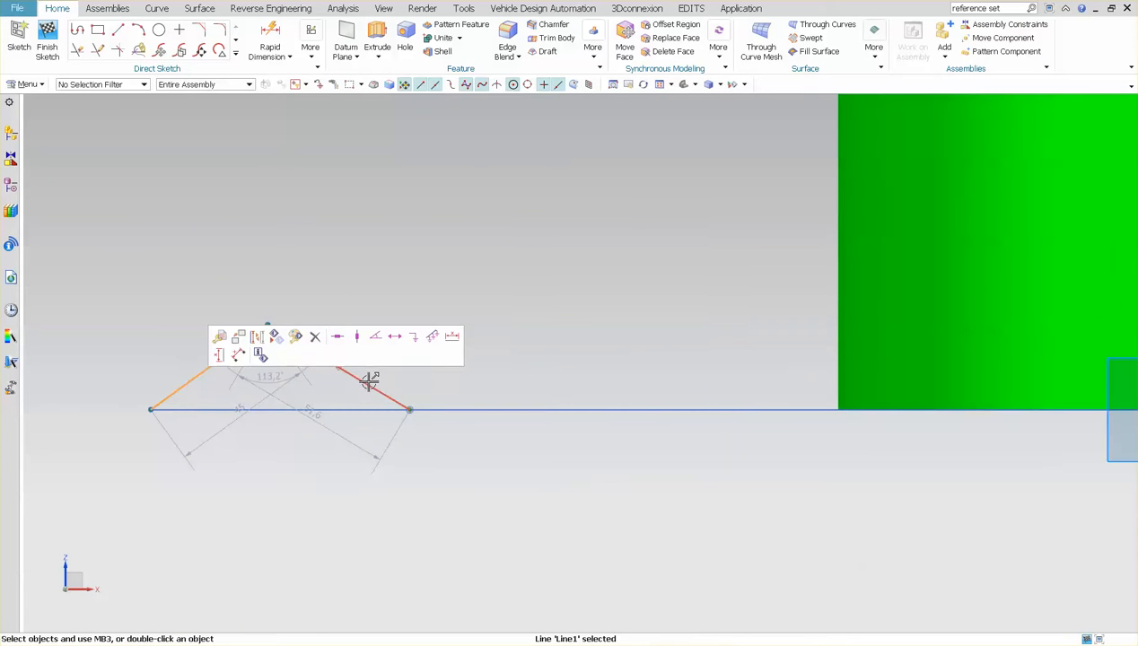
left_click(368, 380)
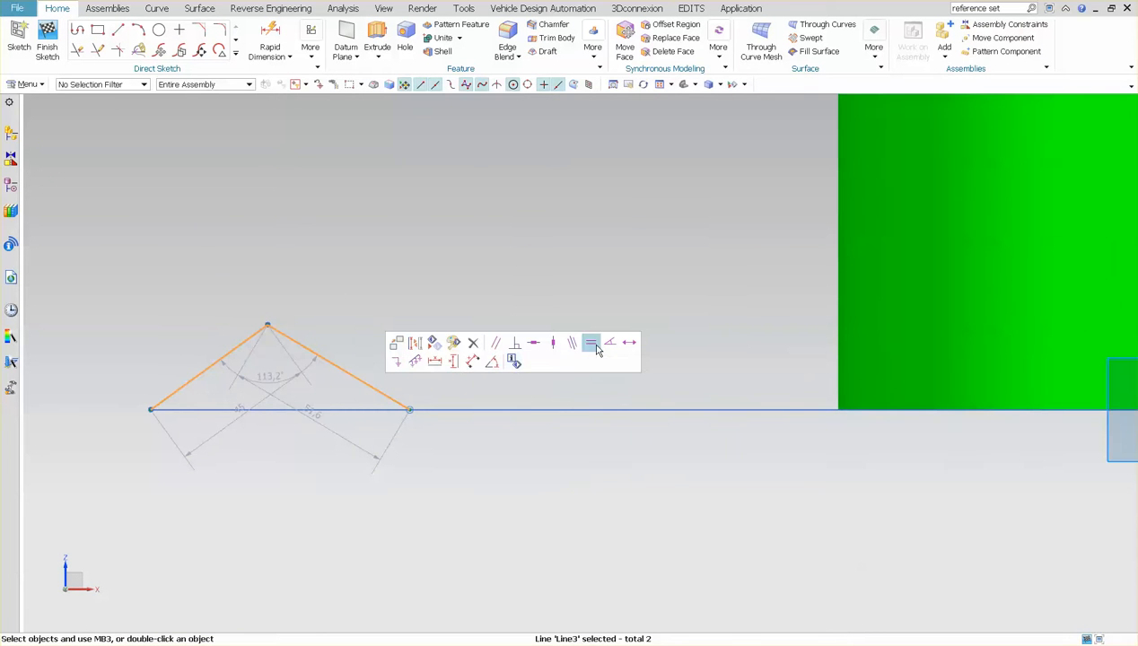
left_click(590, 343)
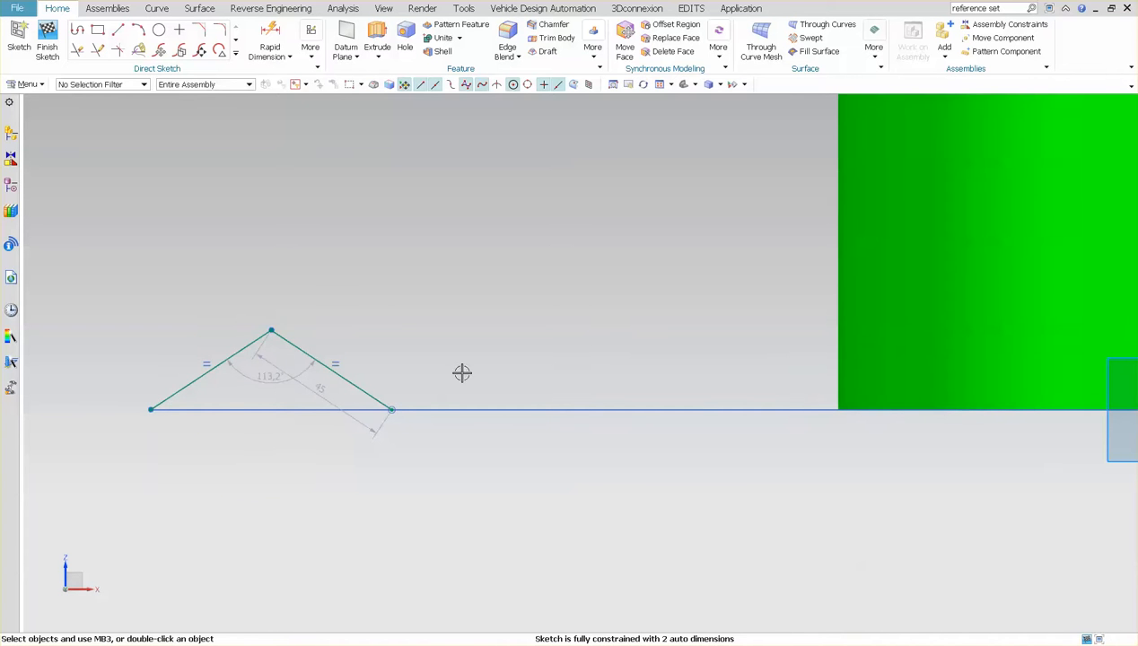
Add a Rapid Dimension across the peak's base between its endpoints
left_click(269, 43)
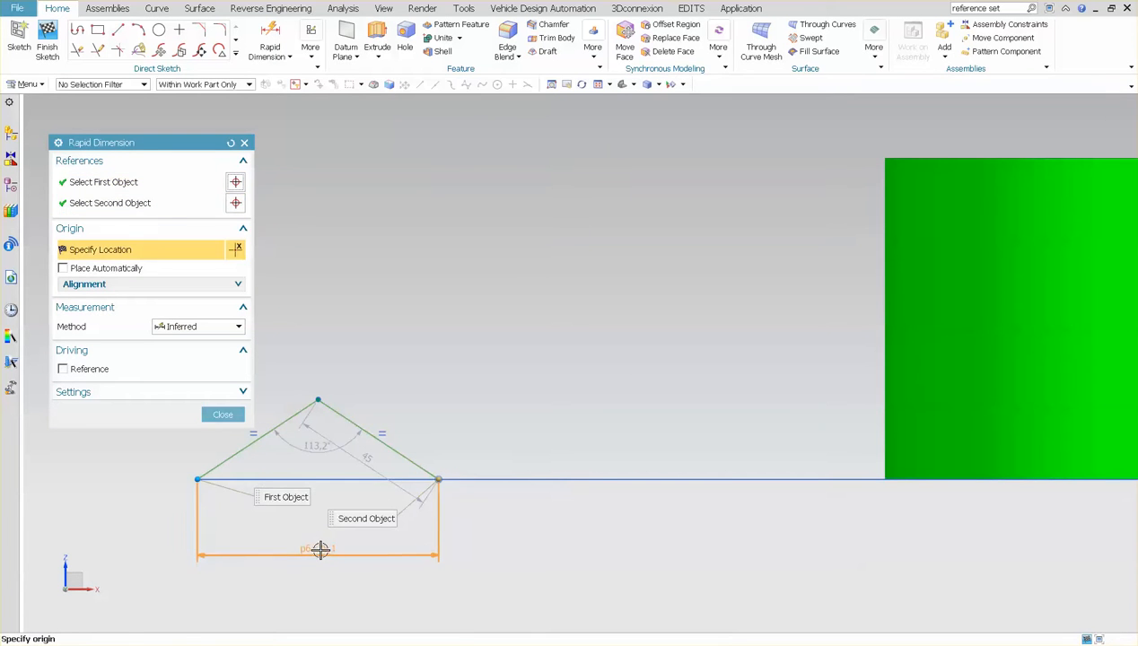
left_click(317, 555)
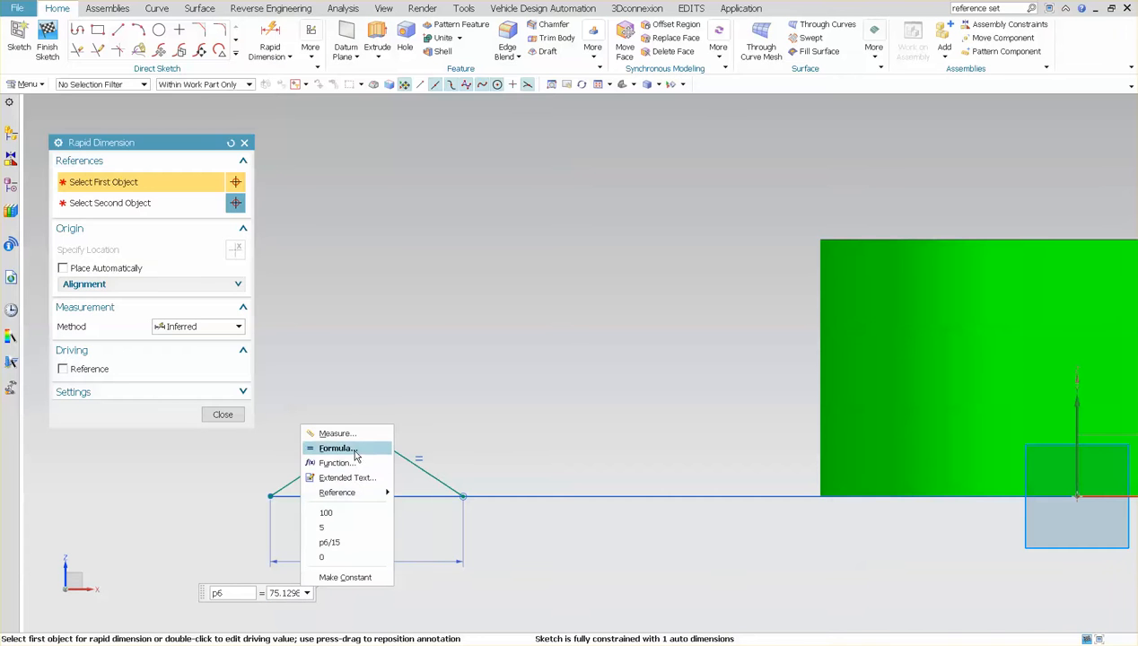
Drive the base-span dimension p6 by the formula p5/20 in the Expressions dialog
left_click(334, 449)
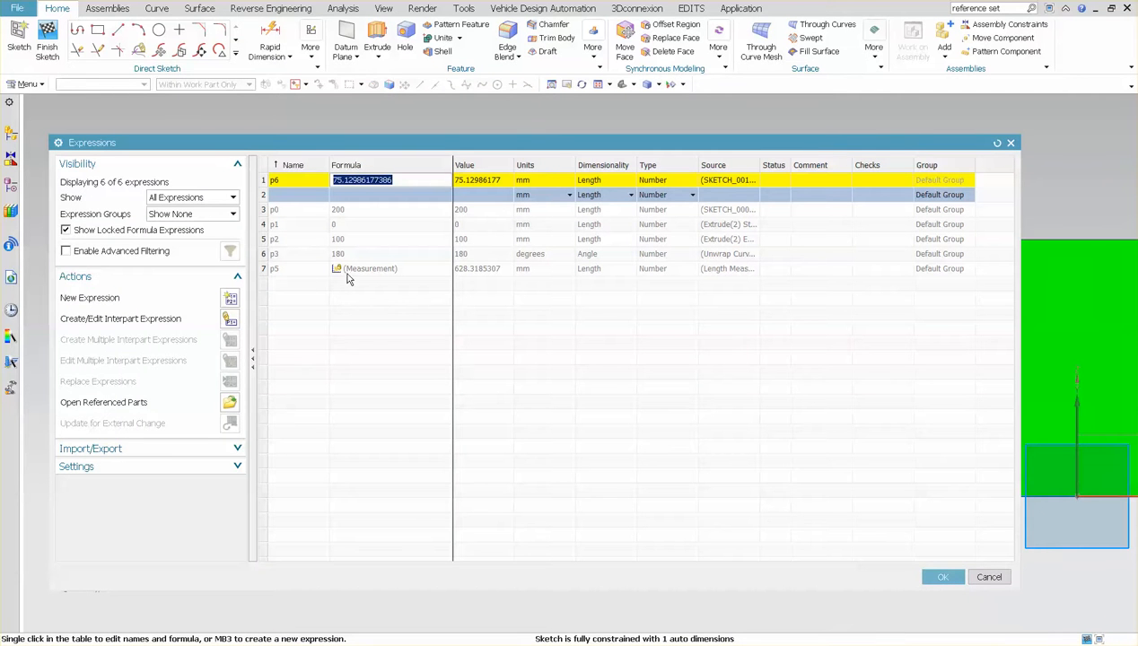
type("p5")
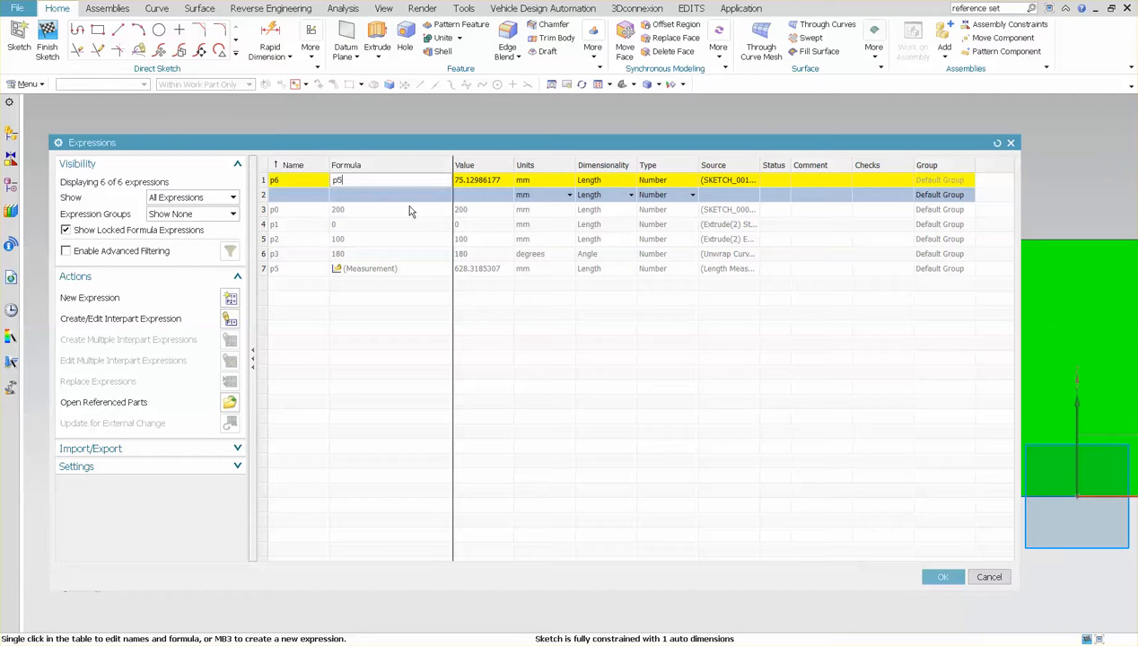
type("/")
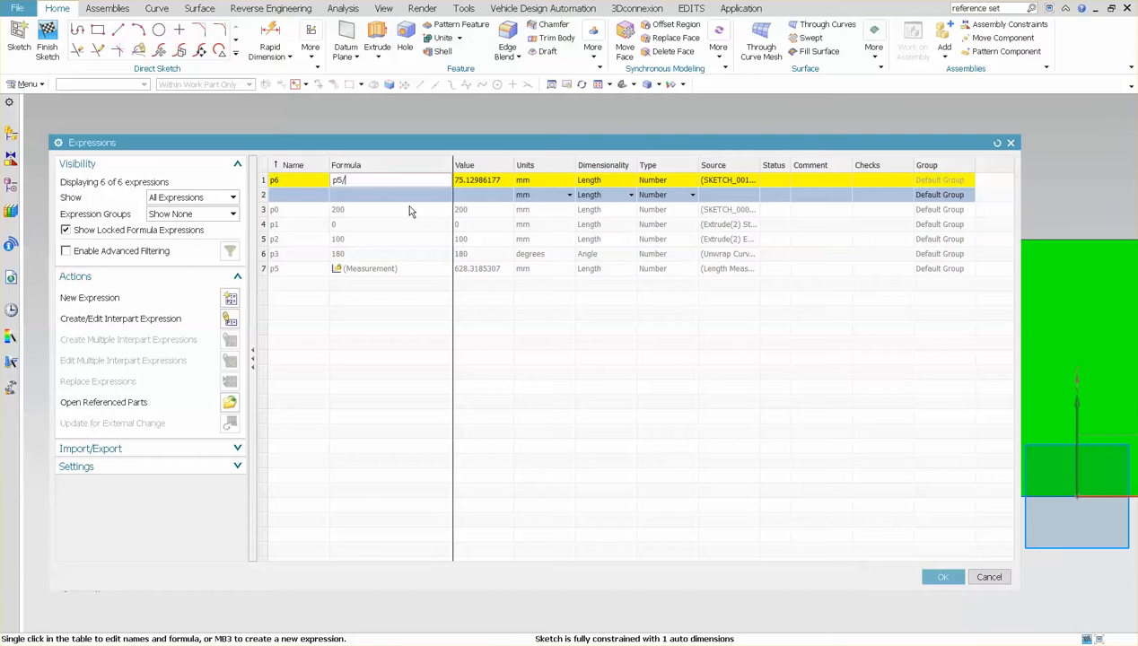
type("30")
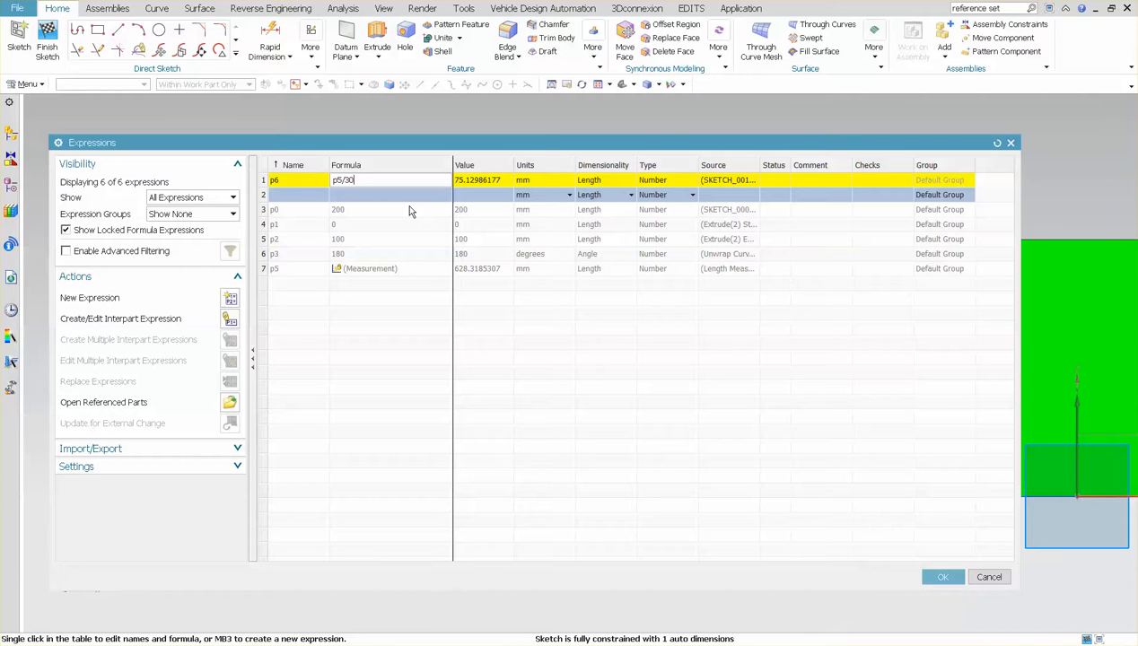
key("BackSpace")
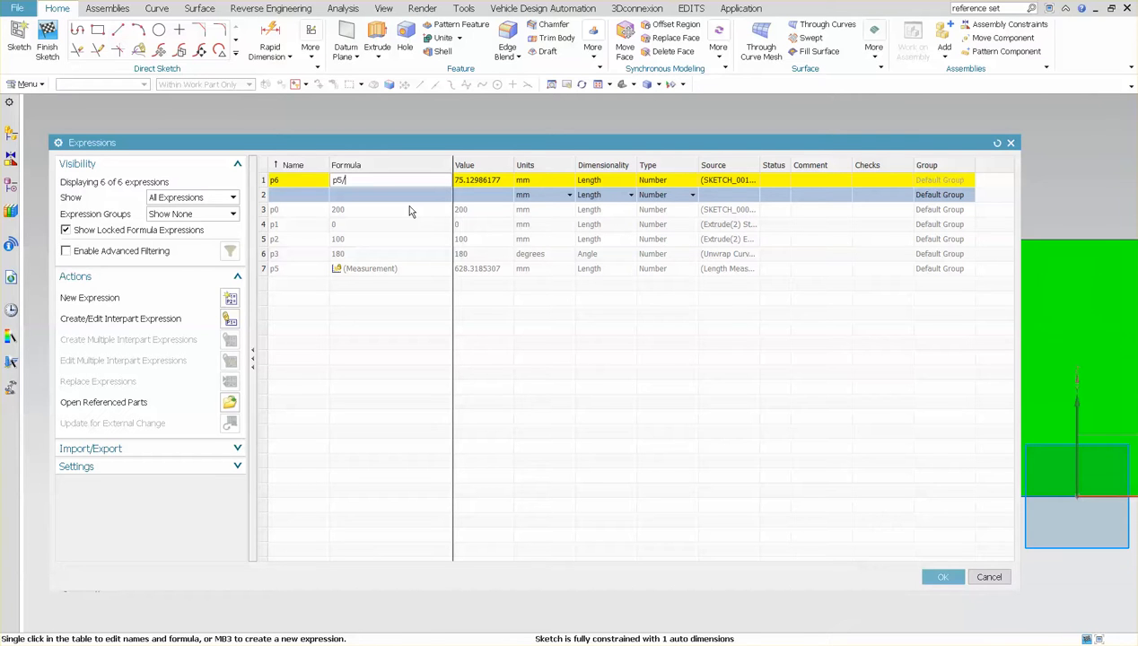
type("20")
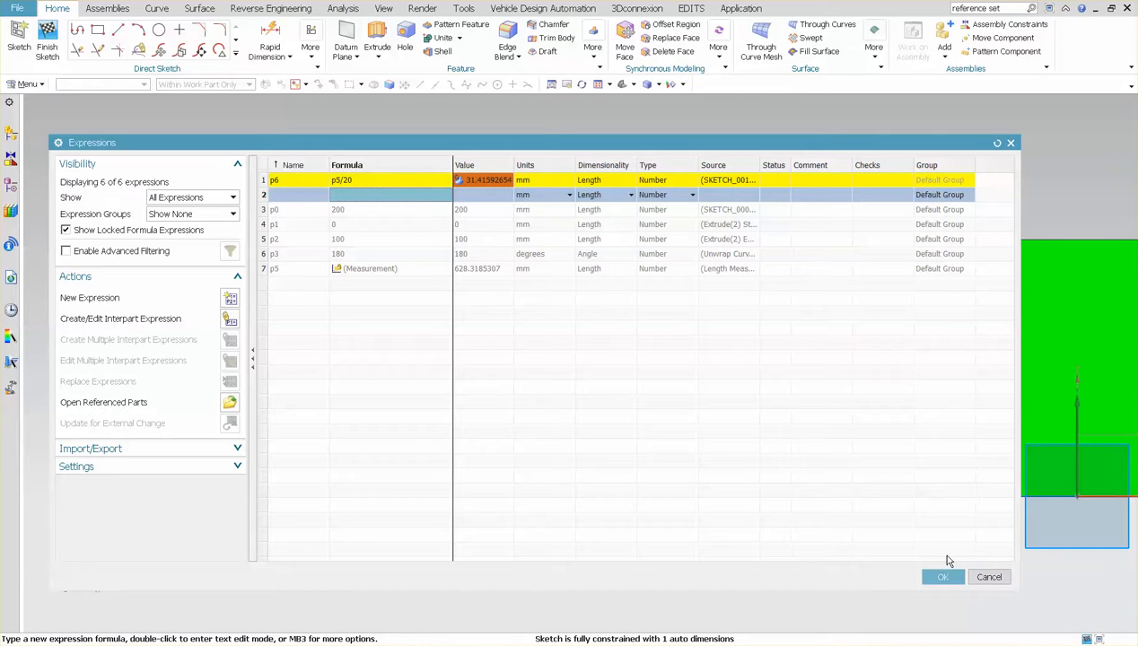
left_click(942, 578)
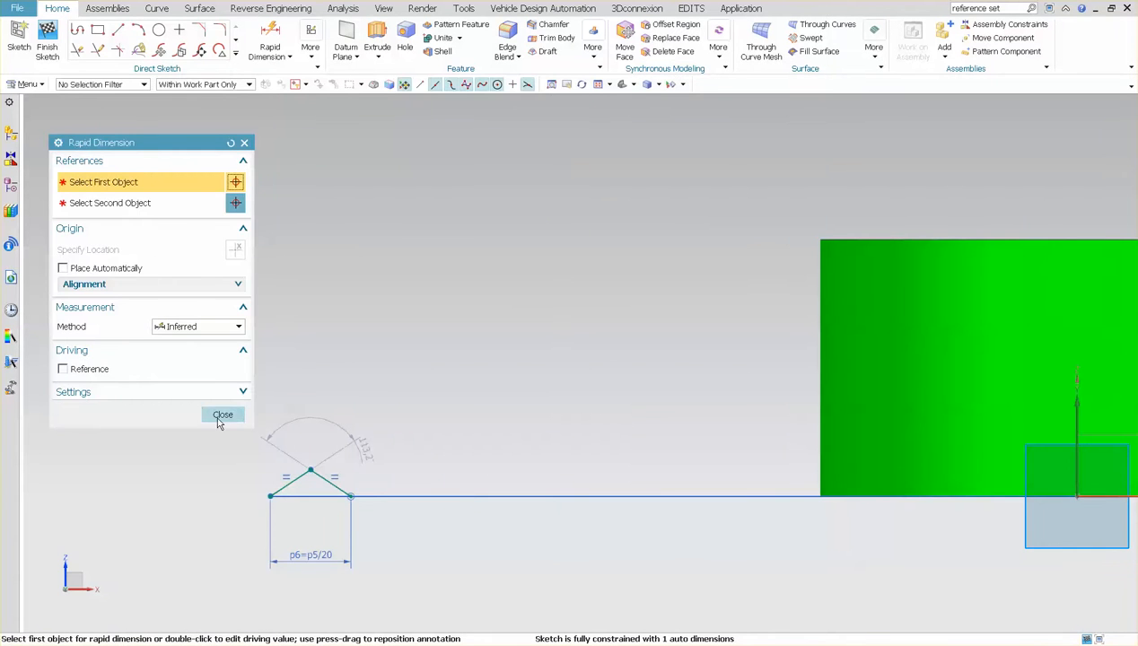
Finish the peak sketch and bring up the More gallery of modelling features
left_click(222, 414)
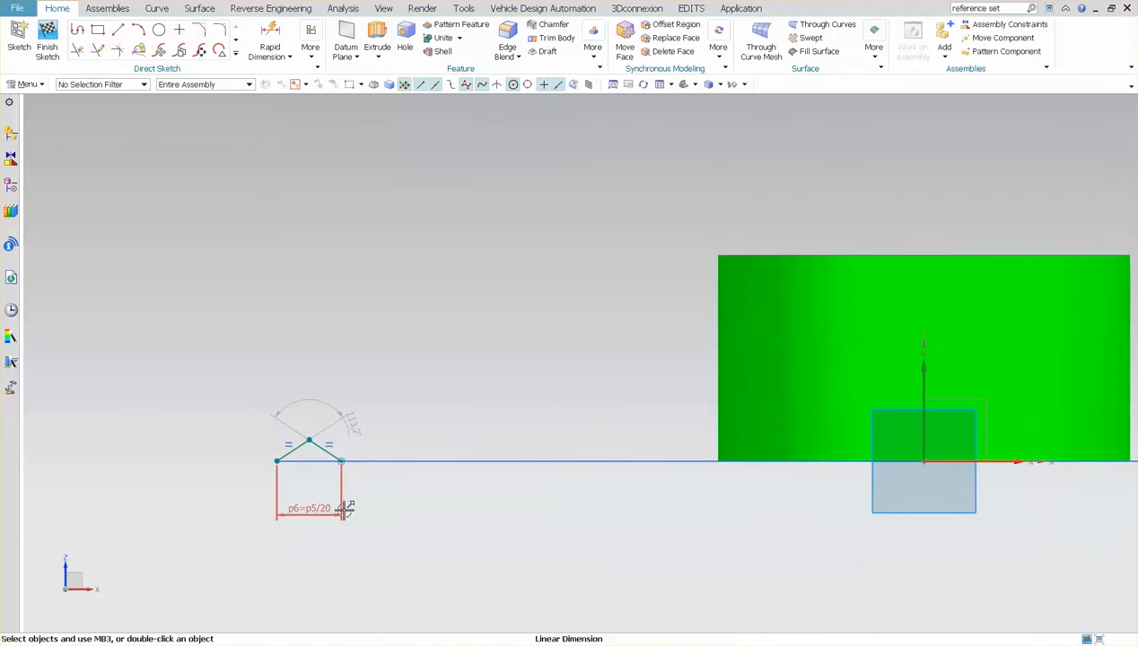
left_click(46, 51)
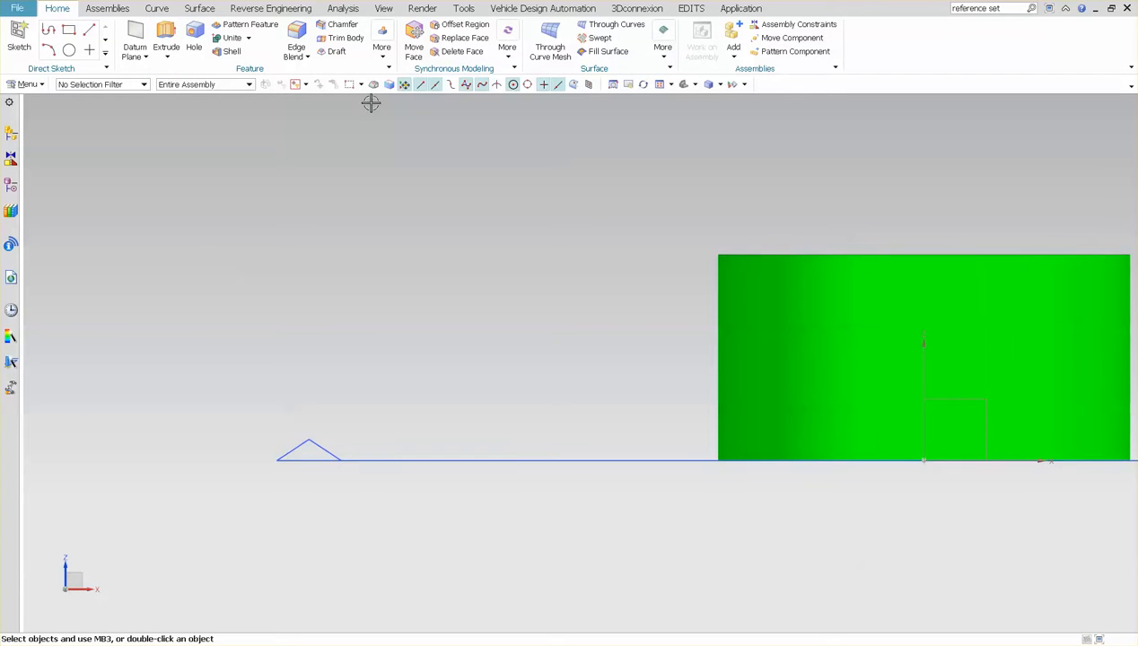
left_click(382, 46)
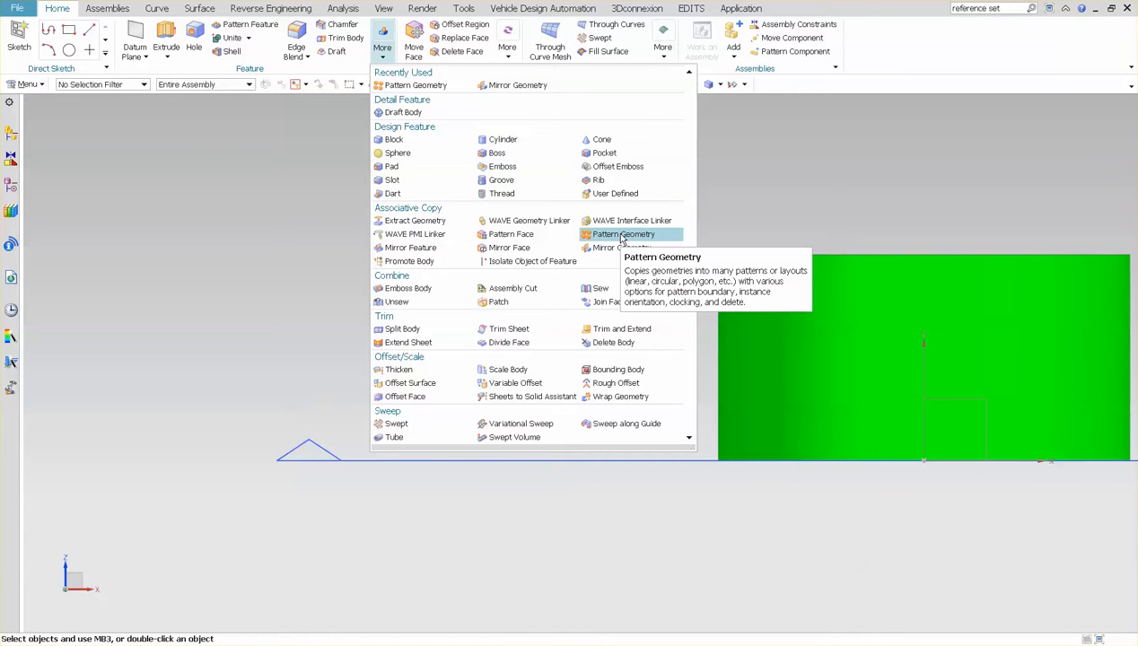
Pattern the triangle curves linearly along X with a count of 20
left_click(623, 233)
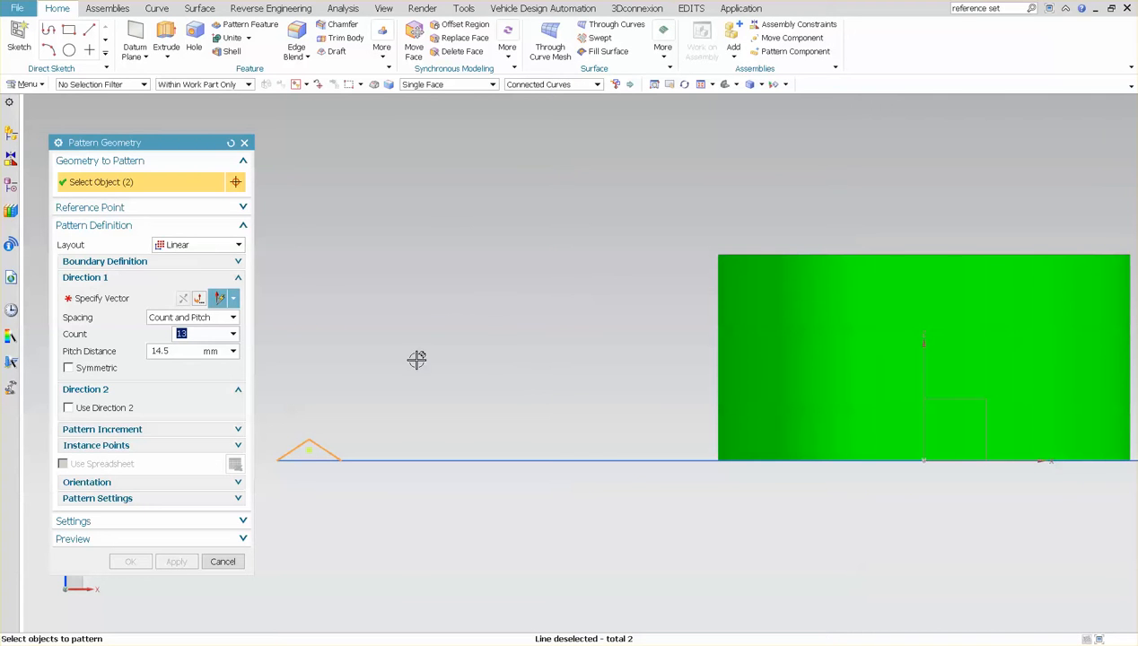
mouse_move(344, 414)
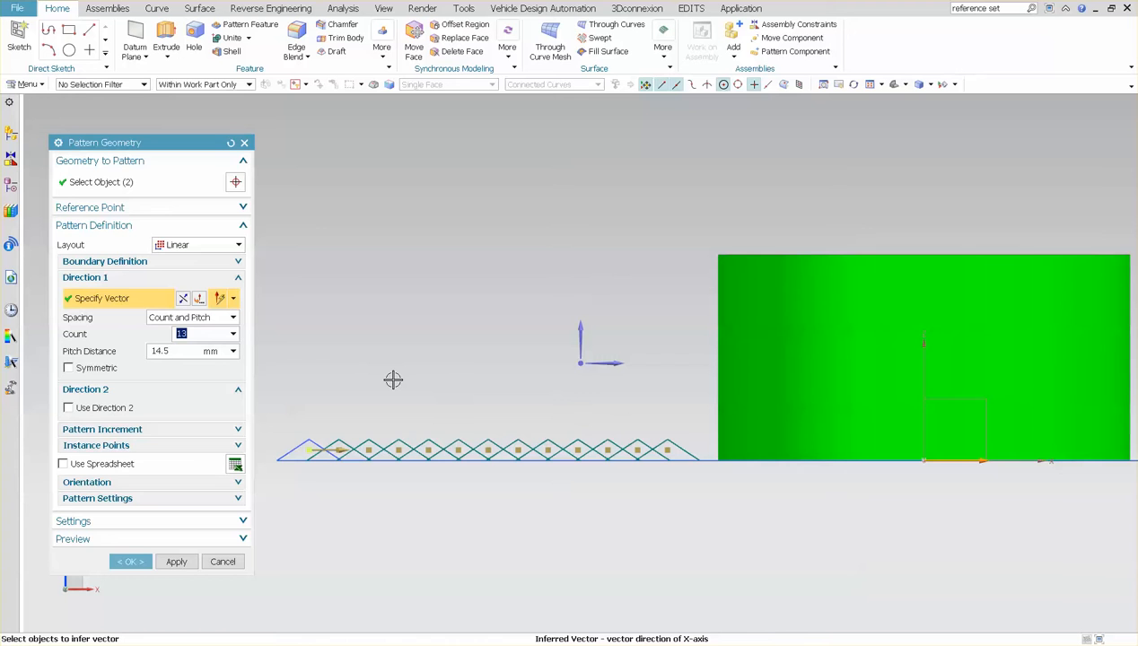
type("2")
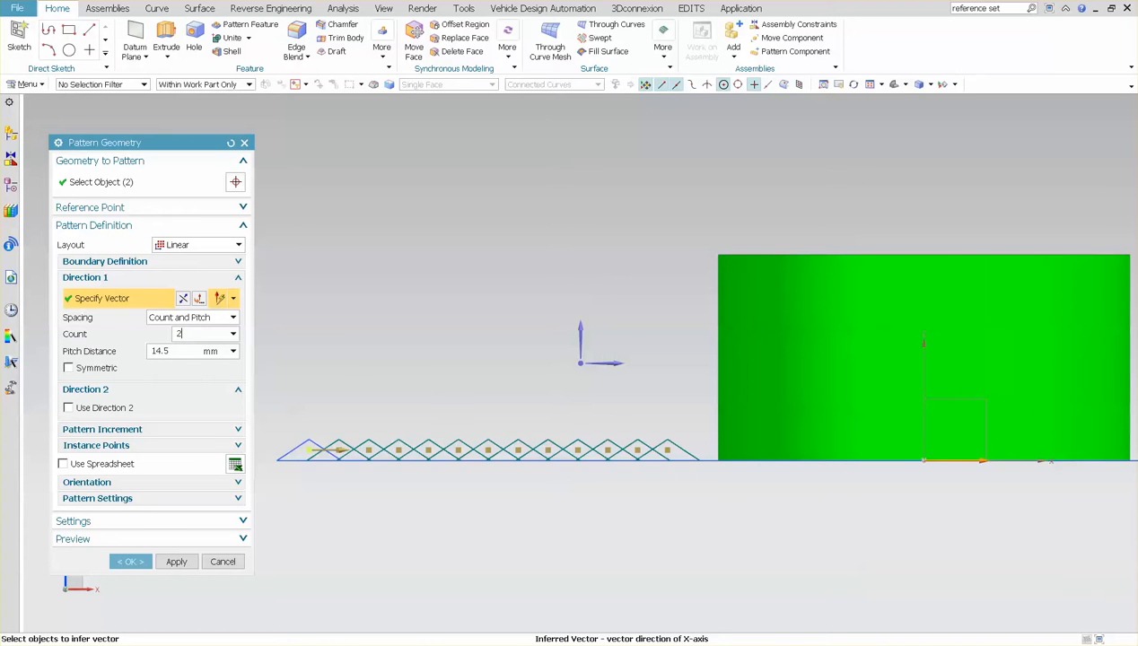
type("20")
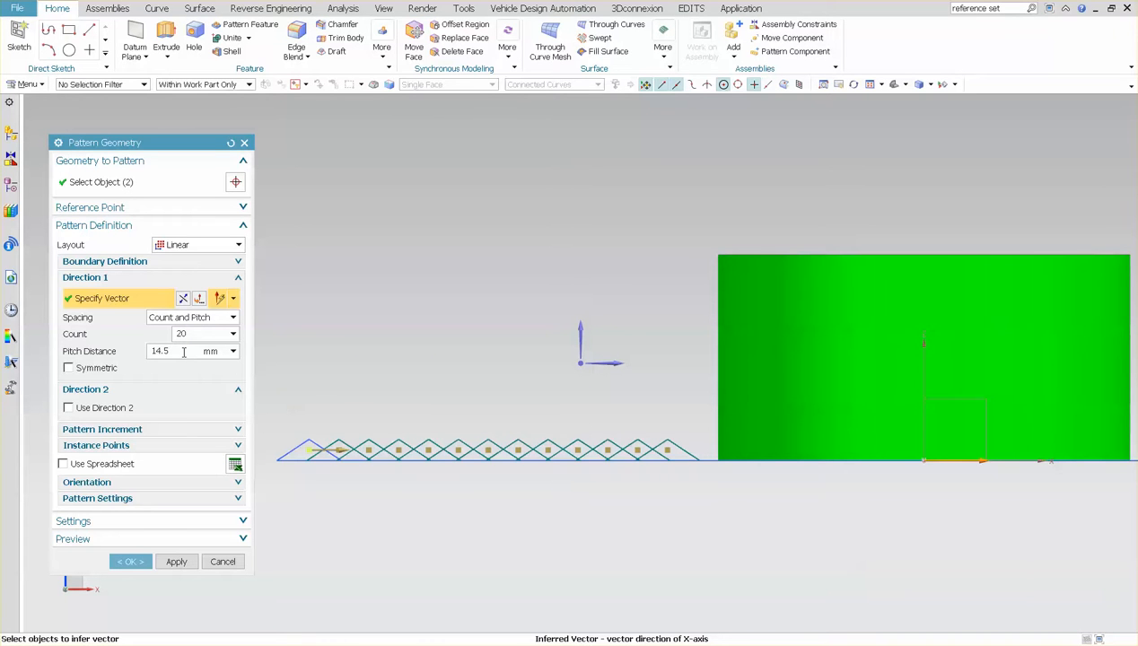
Link the pattern's pitch distance to the expression p6
left_click(233, 350)
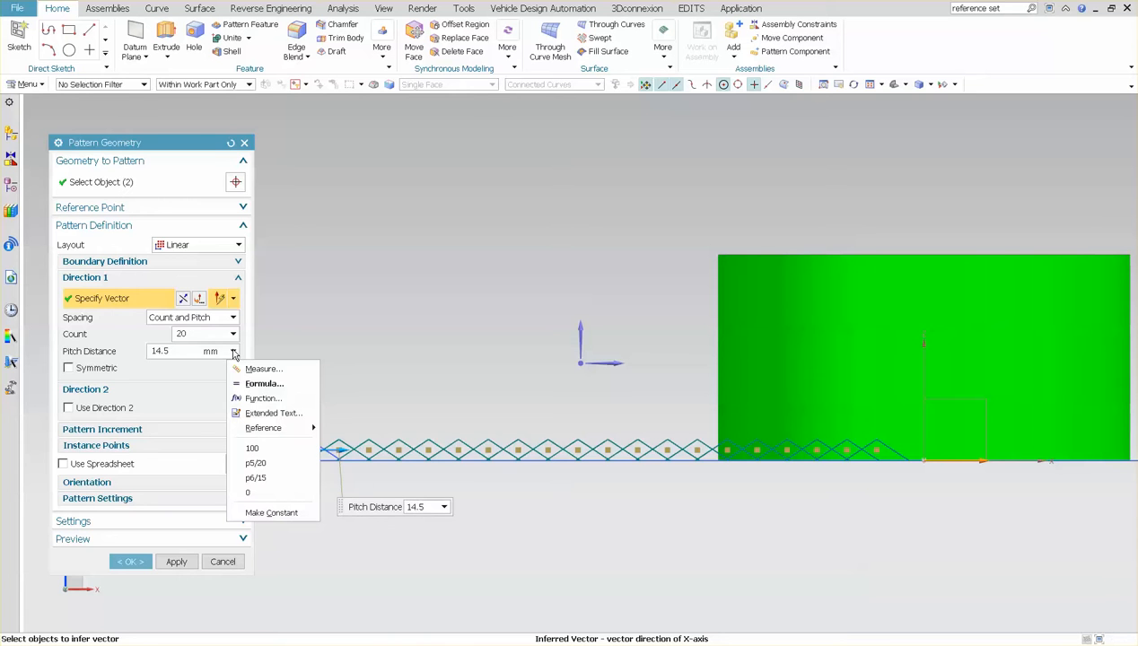
mouse_move(262, 399)
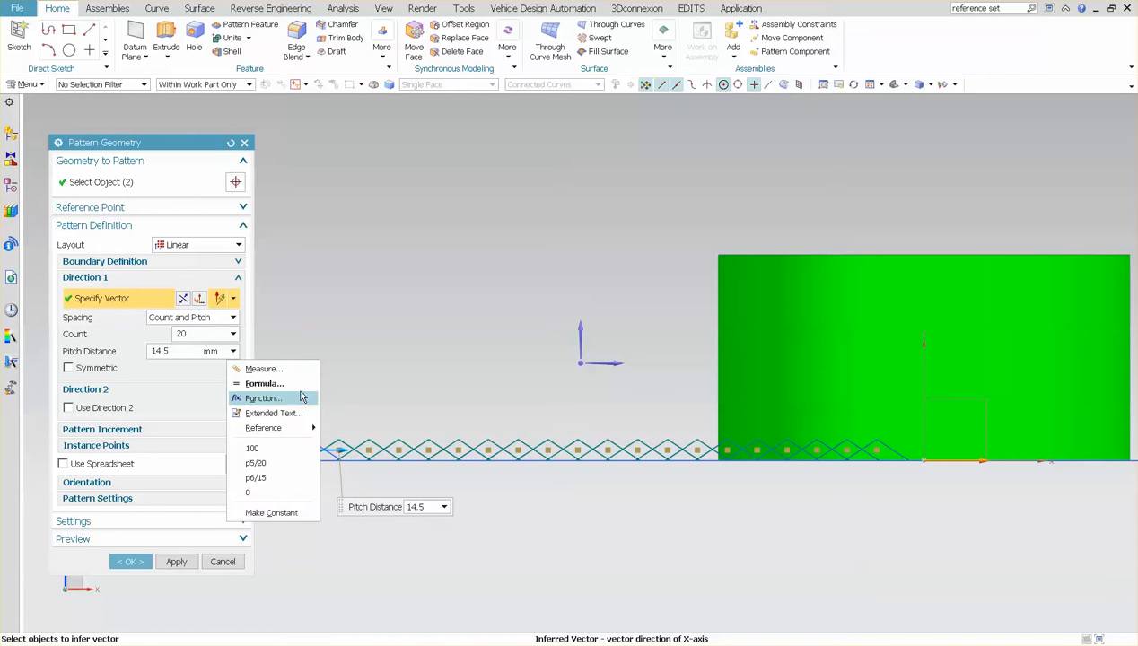
mouse_move(291, 401)
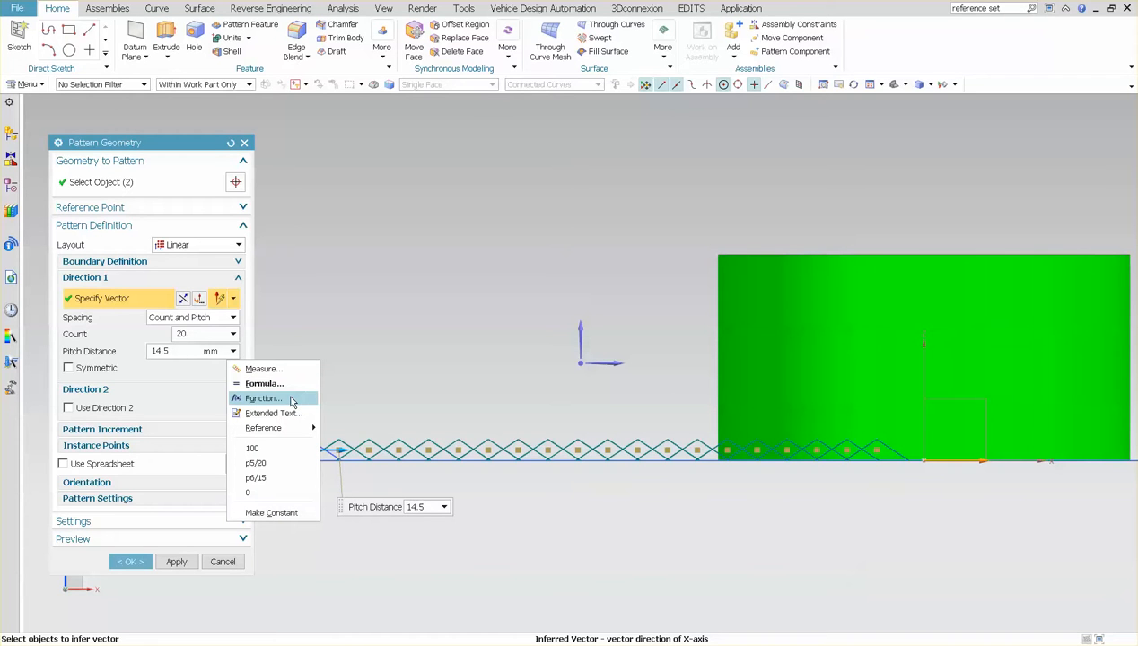
mouse_move(264, 384)
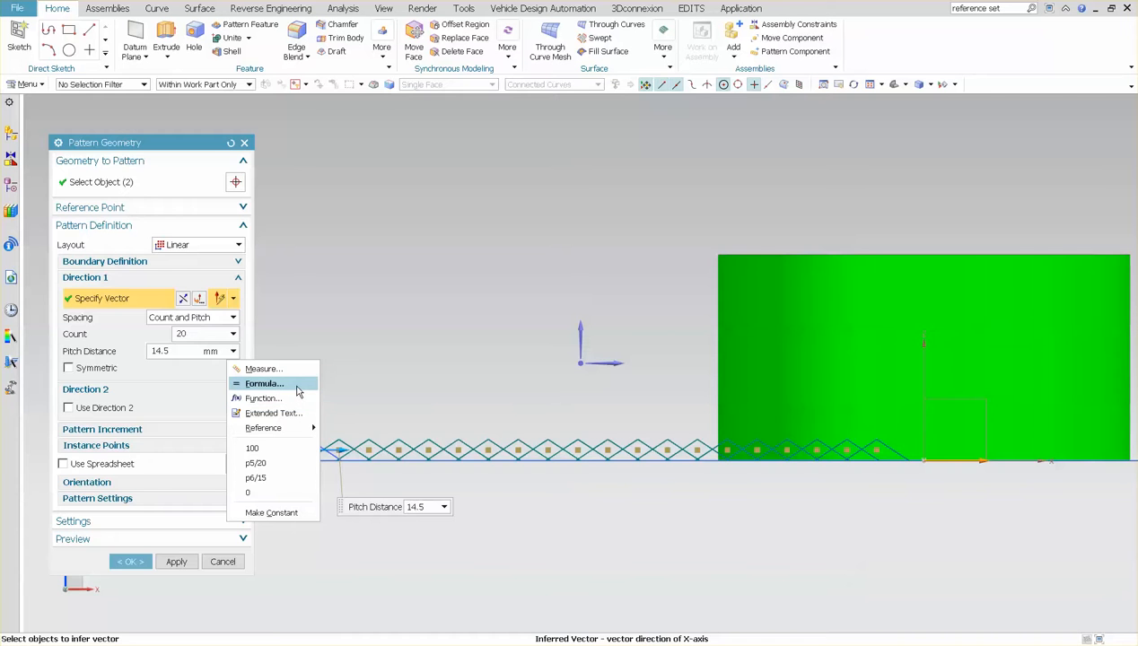
left_click(264, 384)
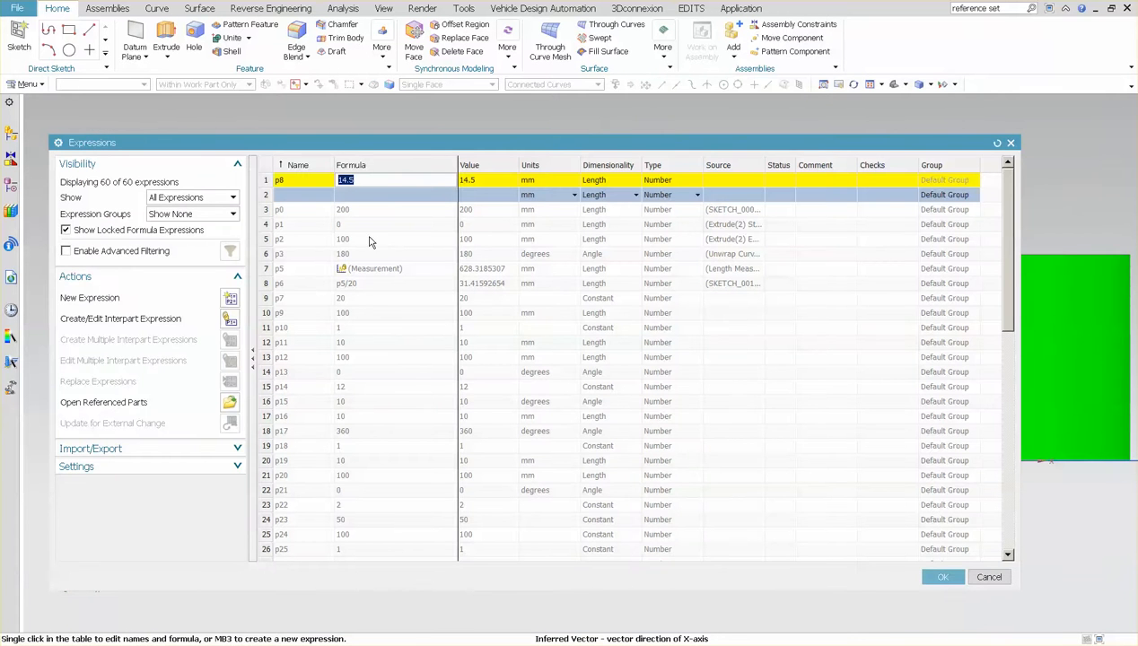
type("p")
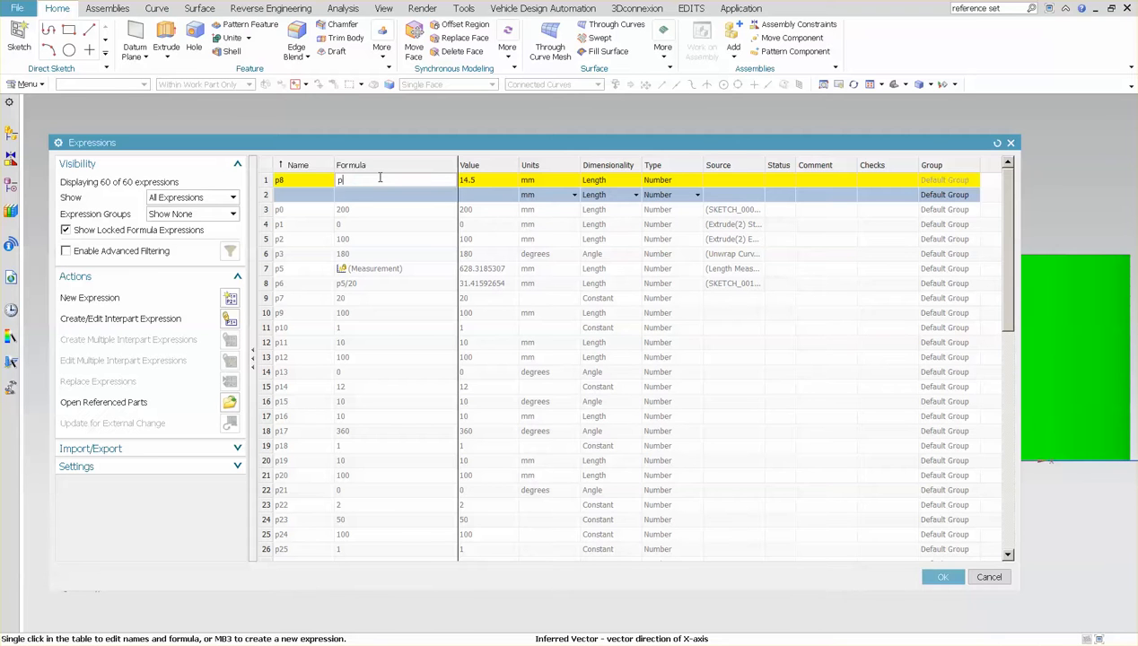
type("6")
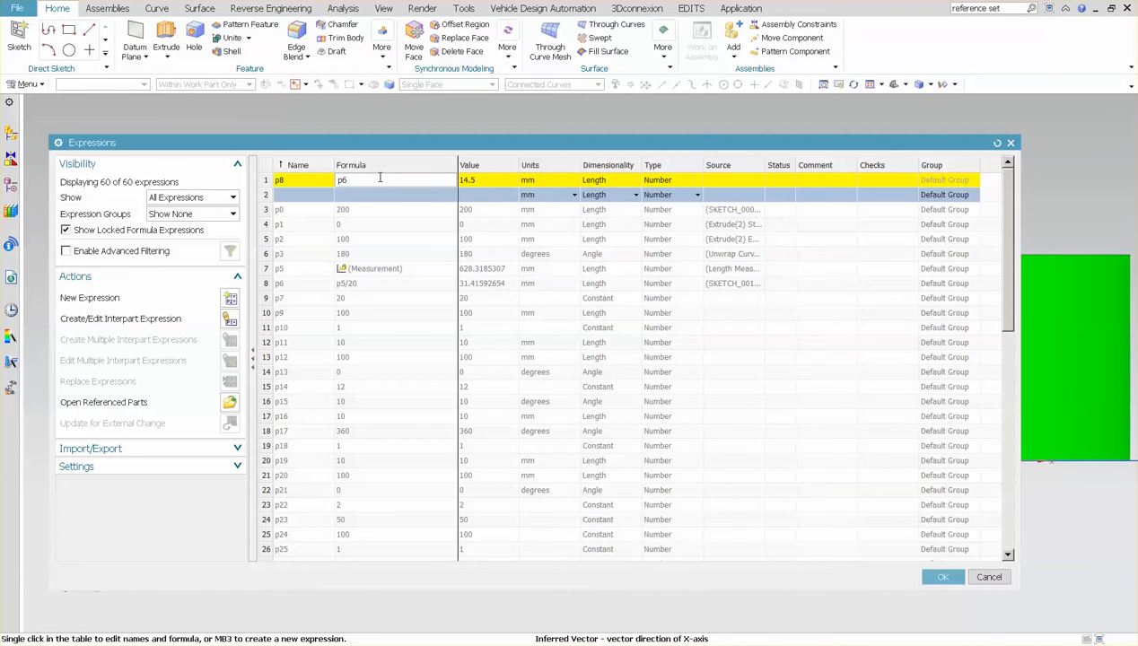
mouse_move(344, 282)
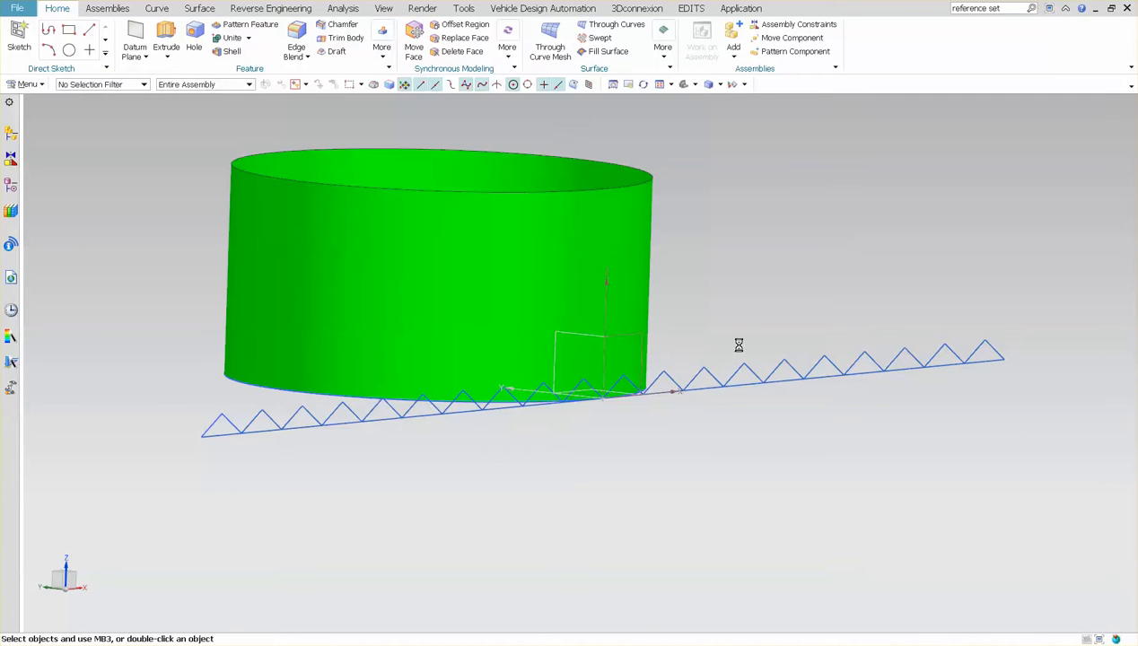
Pattern the zigzag row along Z with Pitch and Span spacing, pitch 9.9 over span 89.1
left_click(251, 25)
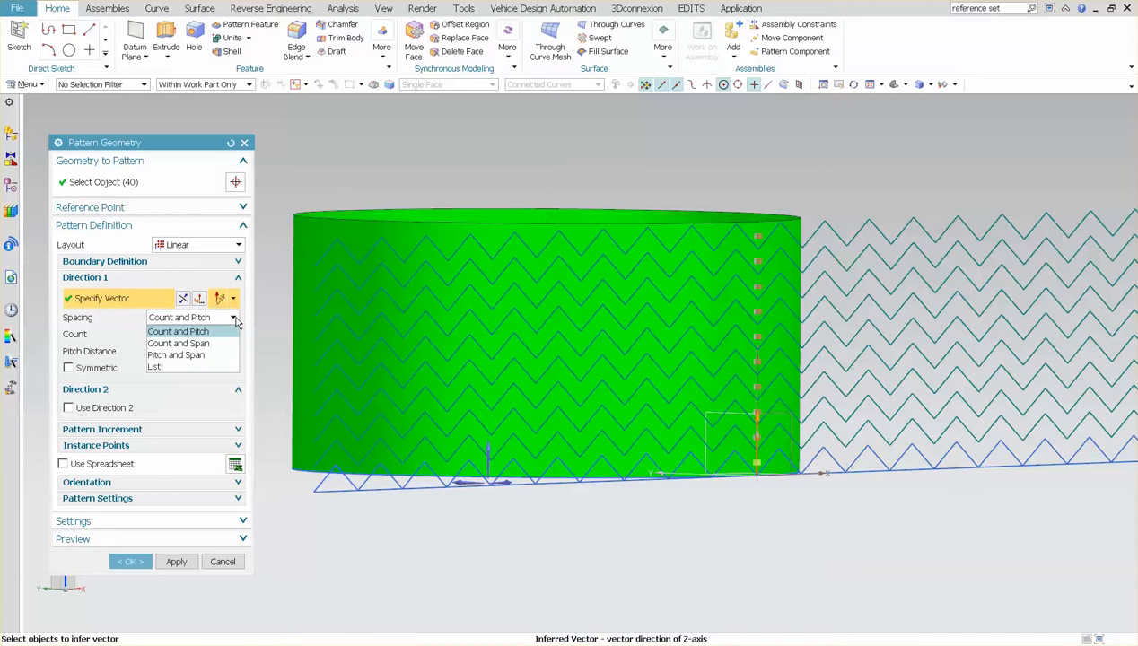
mouse_move(176, 356)
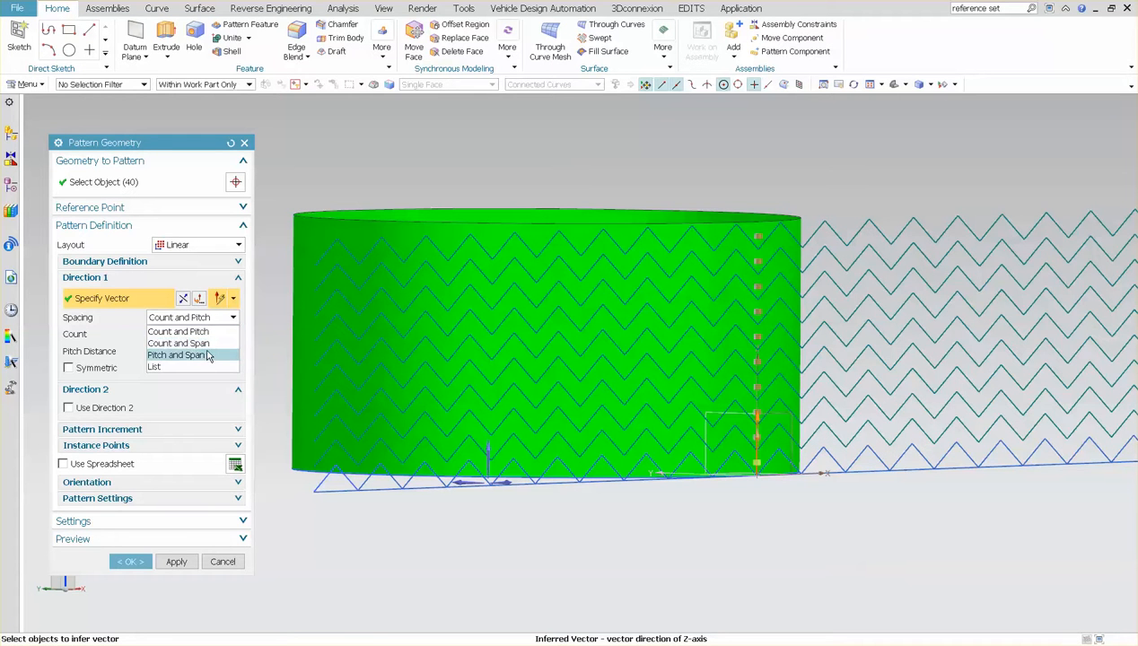
left_click(178, 343)
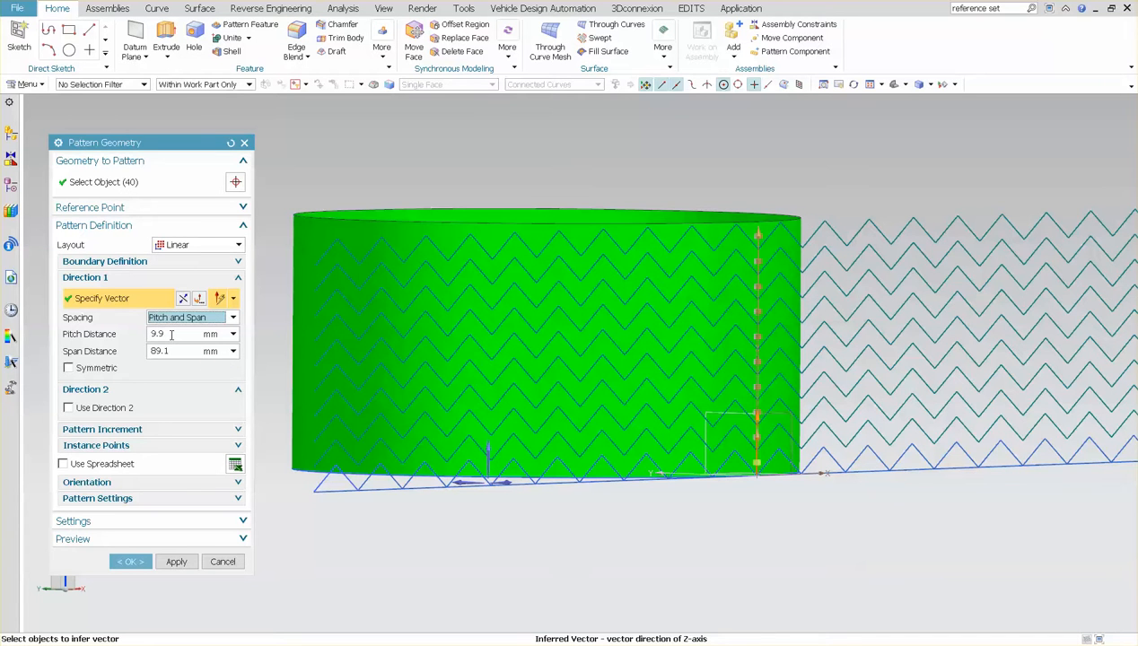
mouse_move(174, 380)
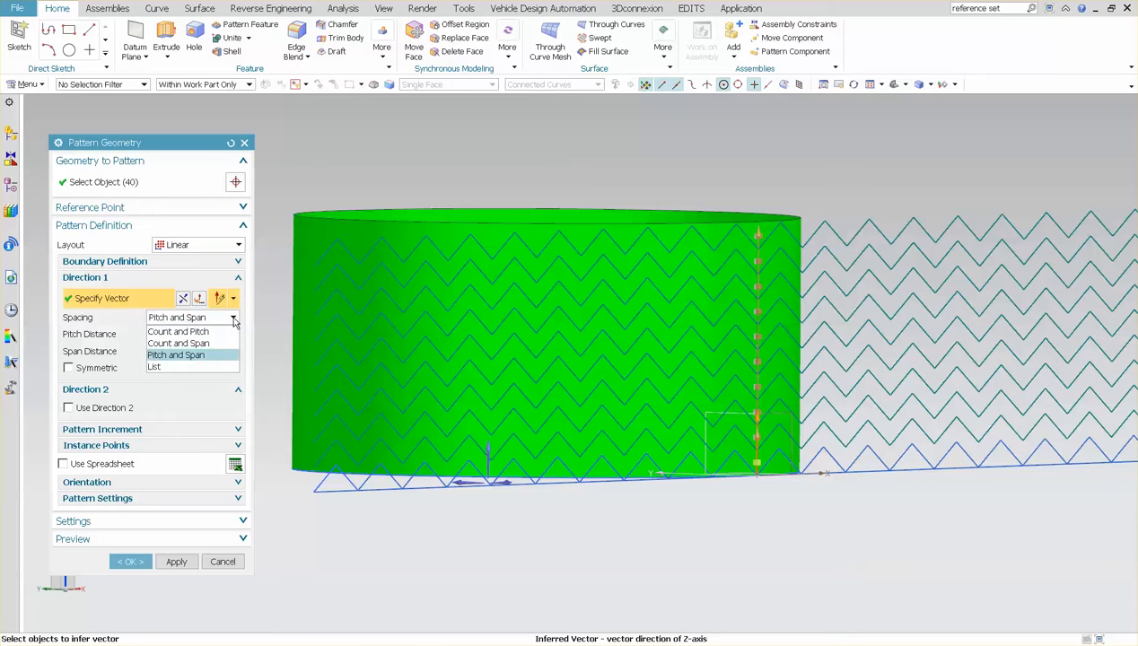
left_click(177, 331)
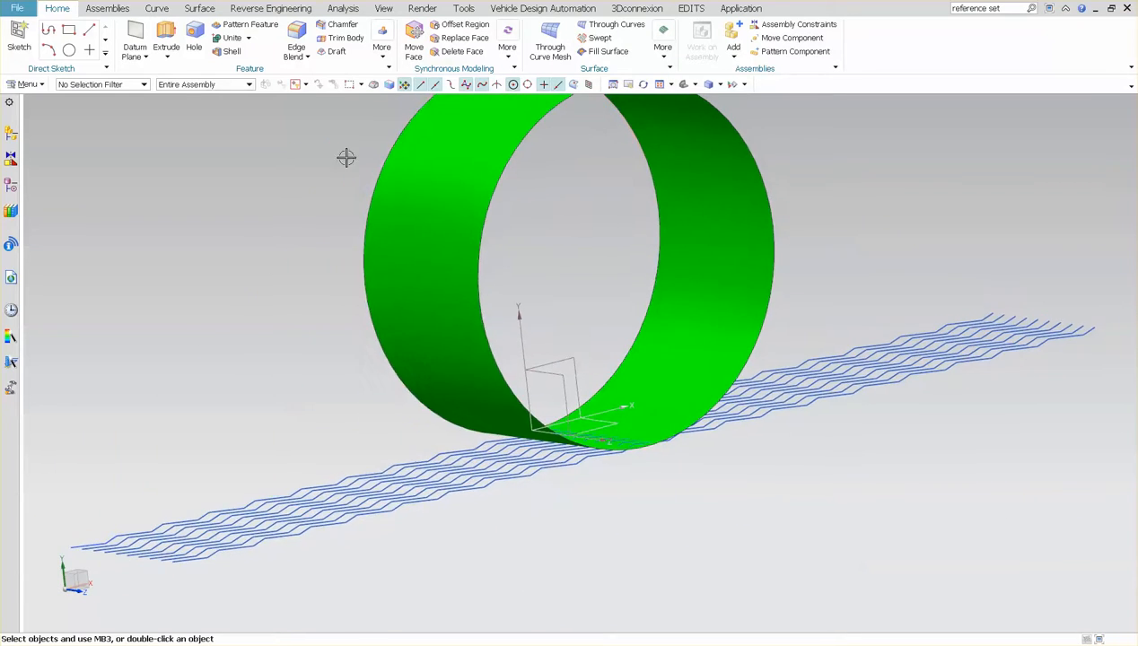
Wrap the 400 zigzag curves onto the cylinder face with the tangent plane via Wrap/Unwrap Curve
left_click(156, 7)
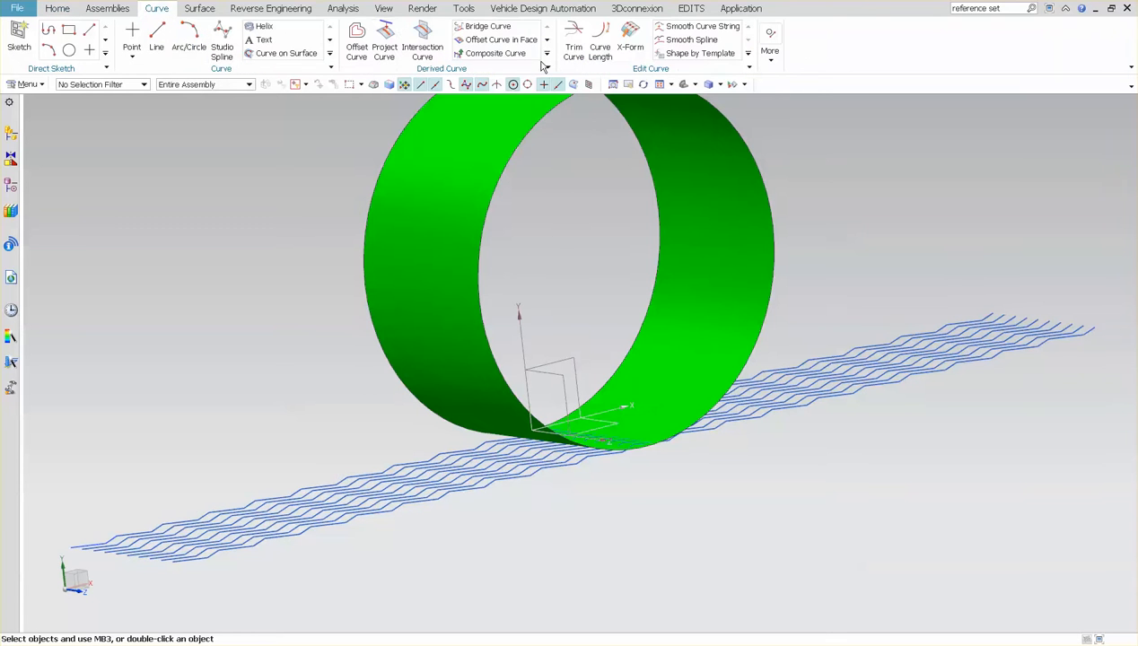
left_click(546, 54)
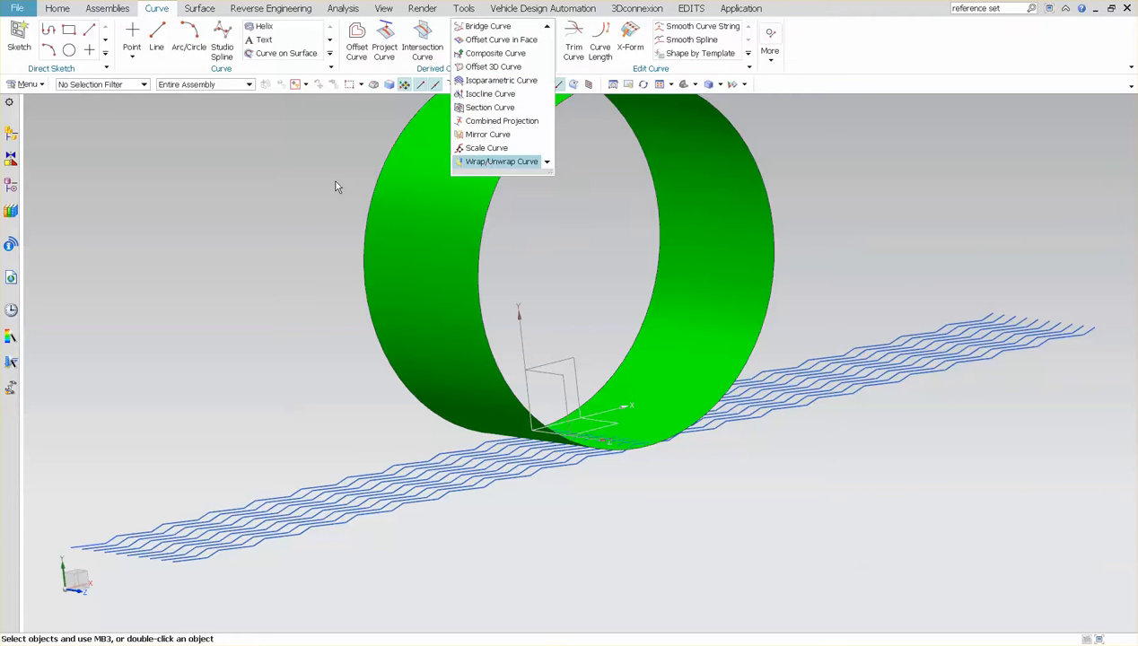
left_click(503, 161)
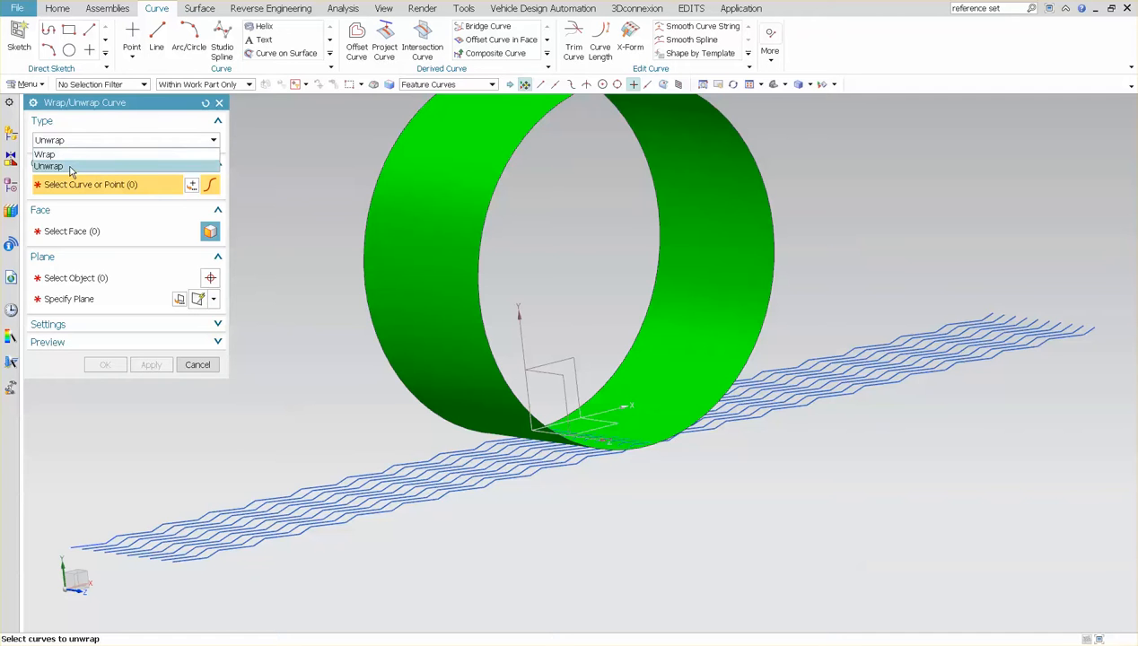
left_click(45, 155)
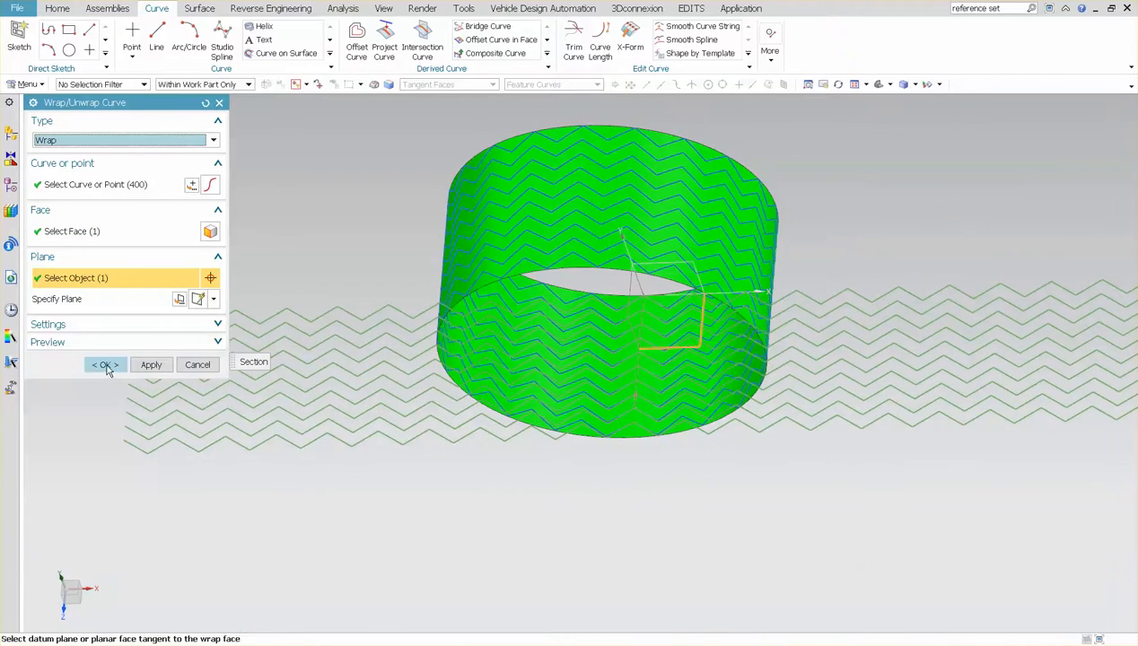
left_click(104, 365)
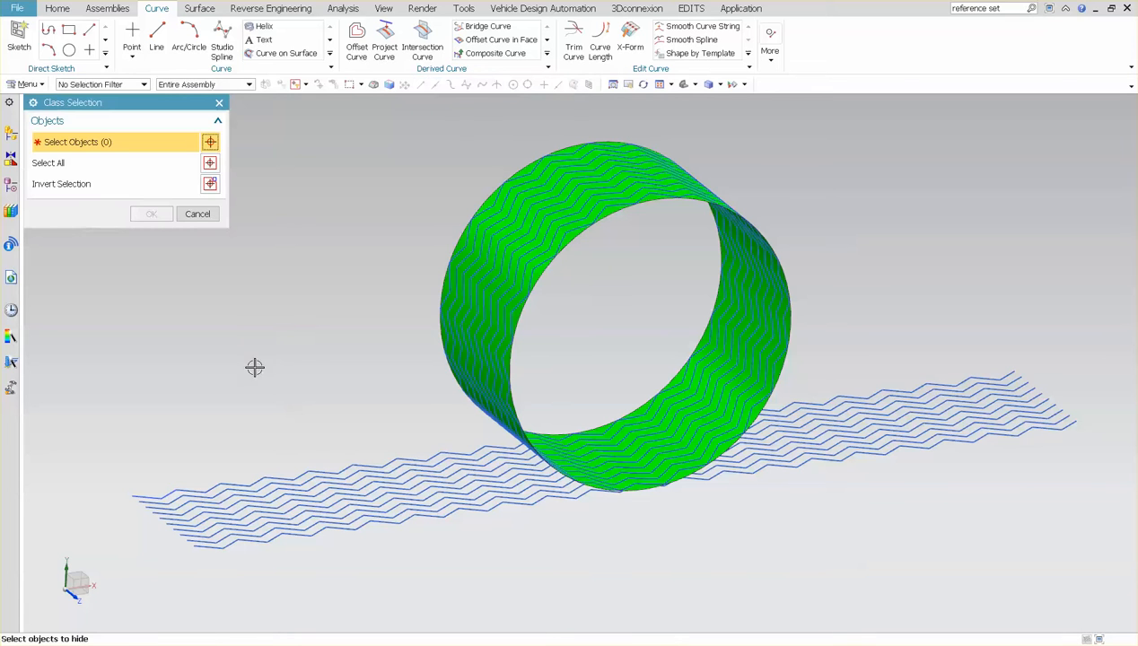
mouse_move(349, 474)
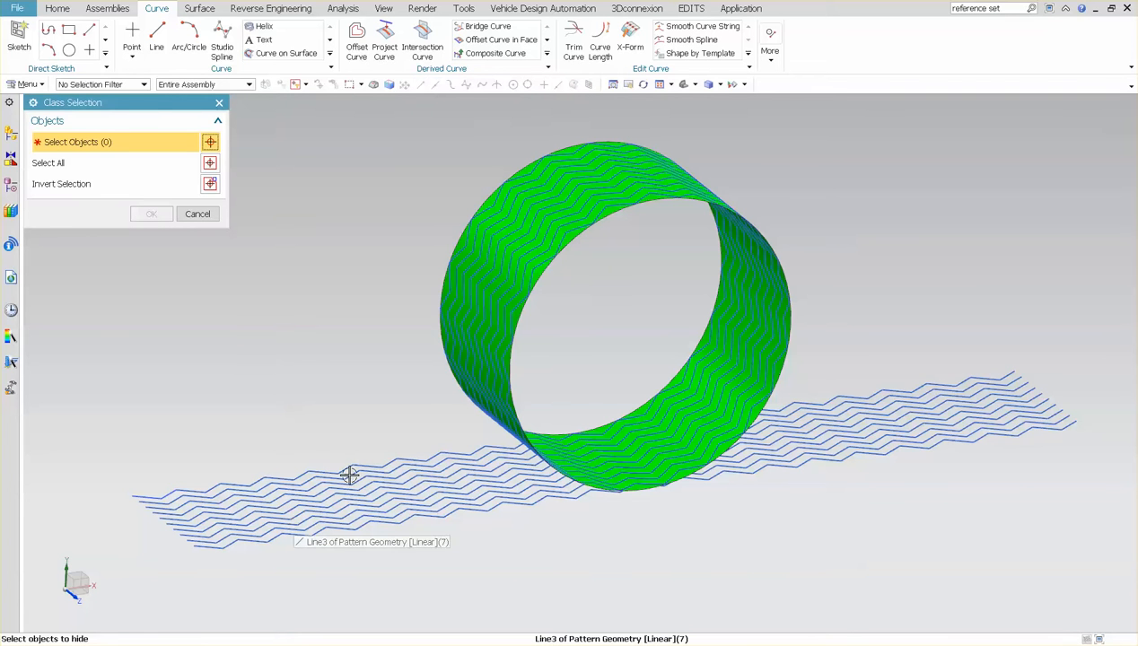
mouse_move(190, 336)
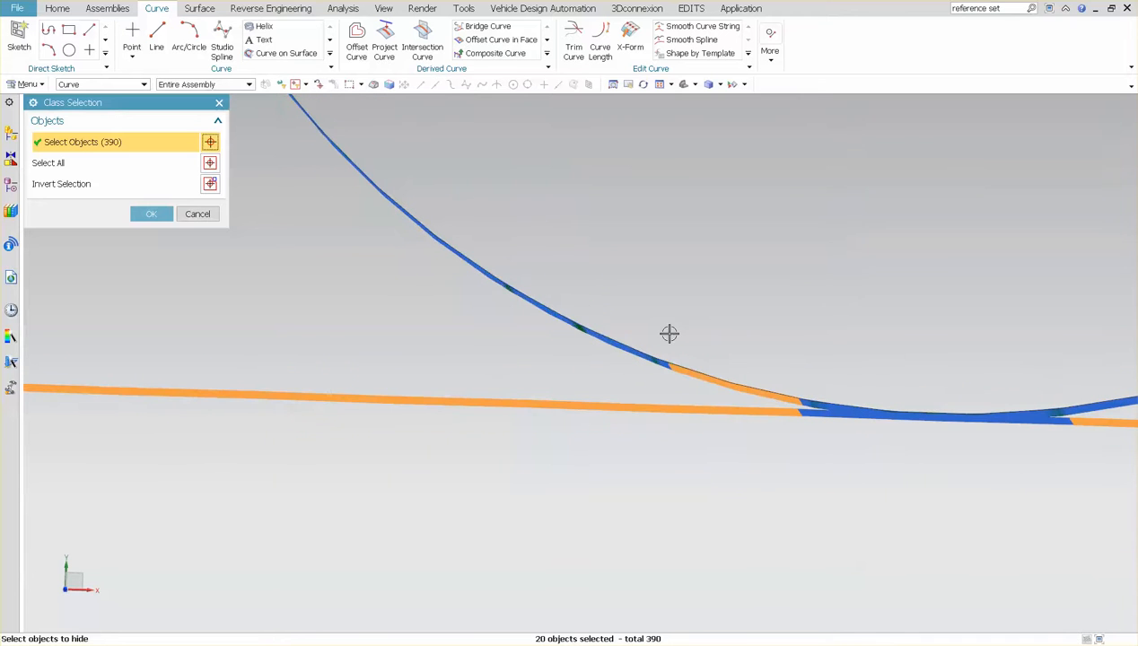
Hide the box-selected flat pattern curves, keeping the wrapped curves visible
left_click_drag(668, 334, 820, 406)
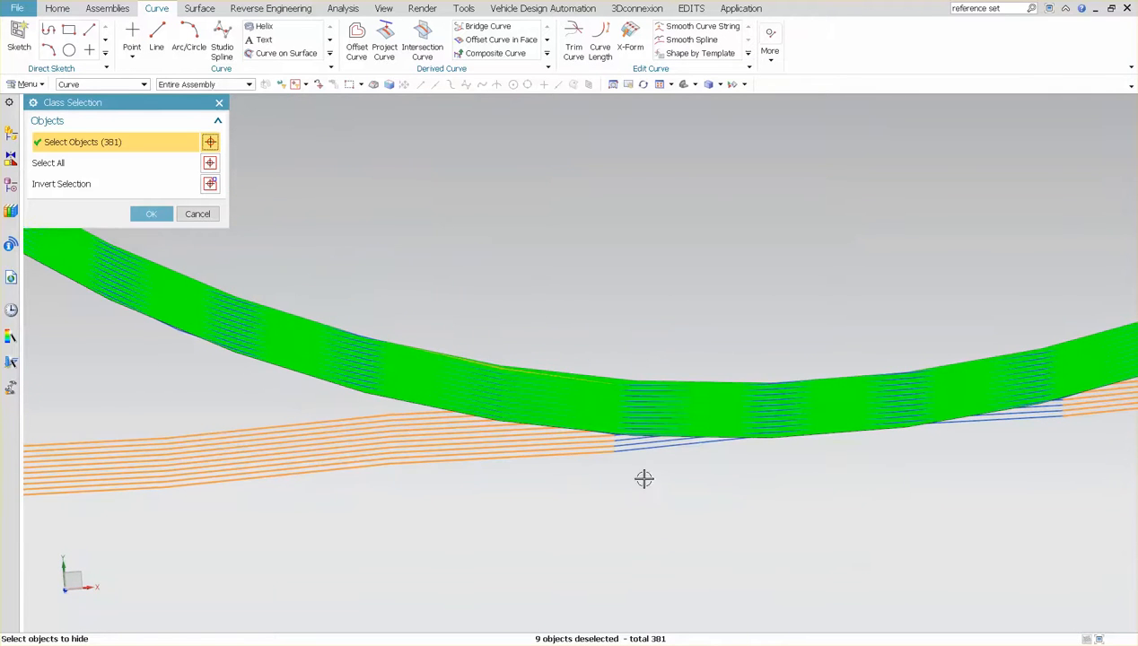
left_click(151, 214)
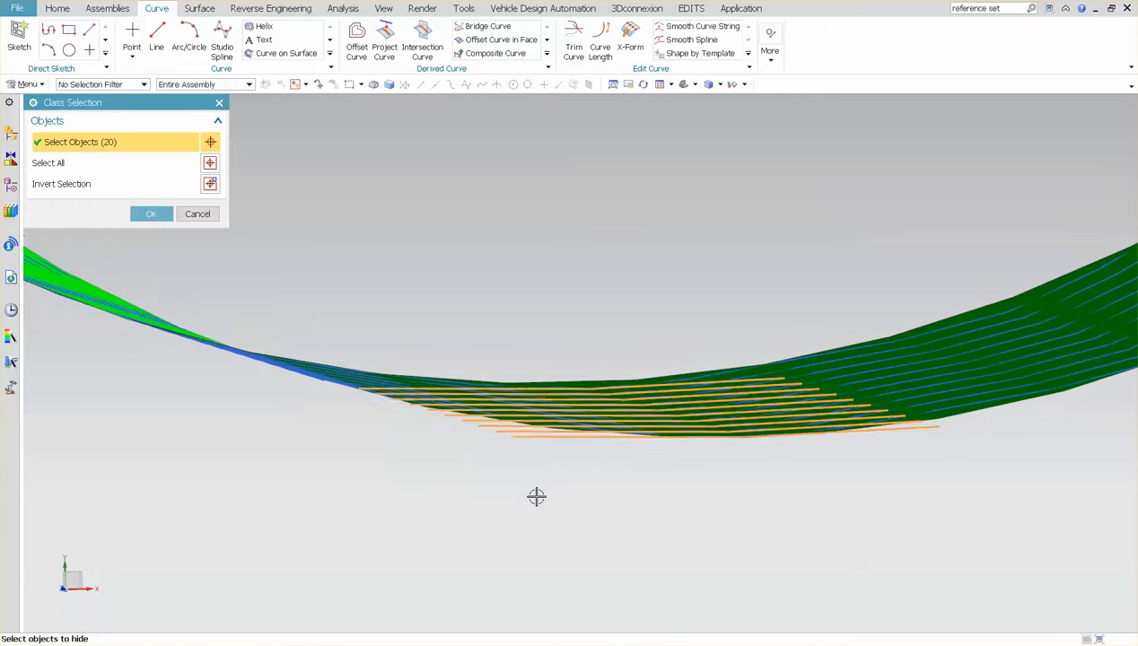
left_click(151, 214)
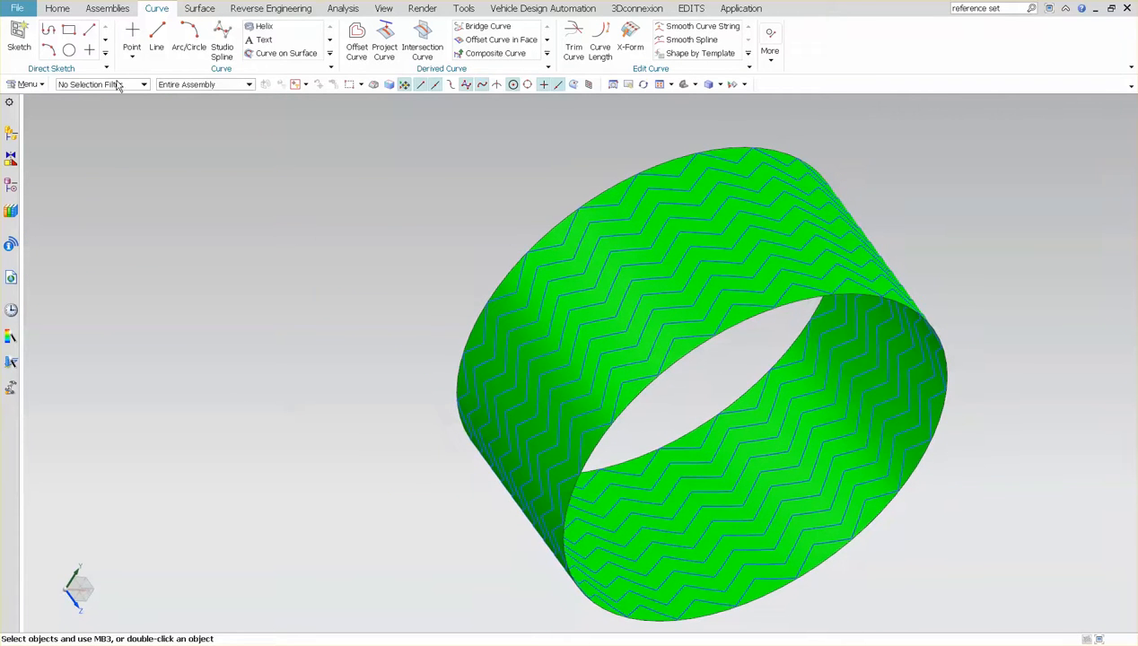
Start a Law Extension on 40 wrapped zigzag curves for 7 mm walls at 85°
left_click(199, 8)
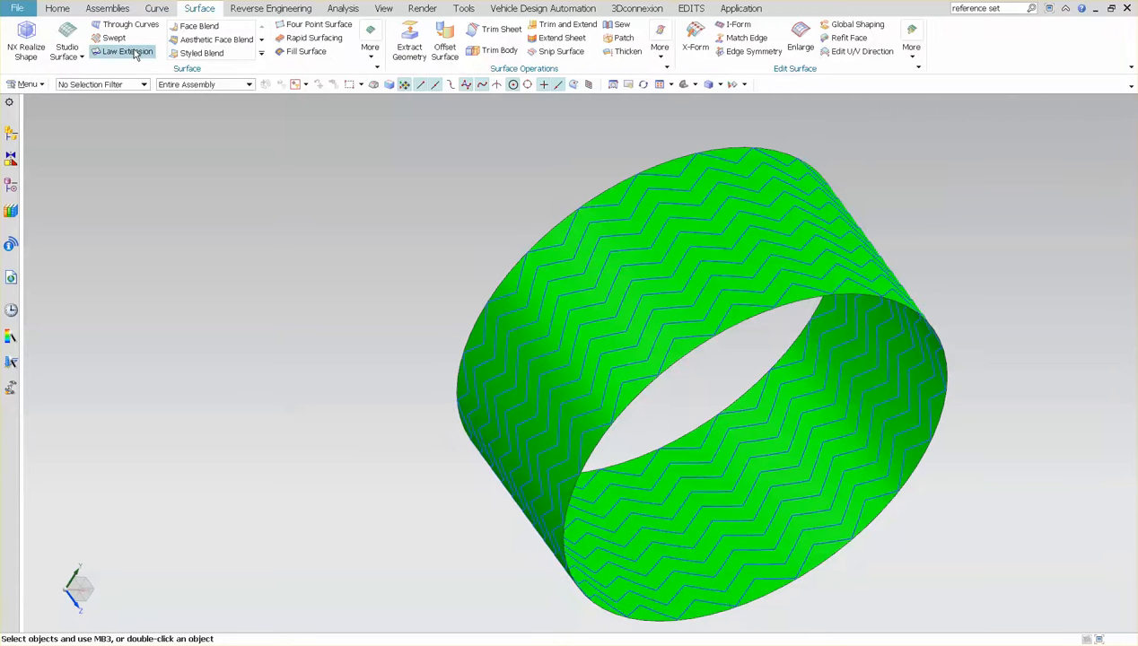
left_click(125, 50)
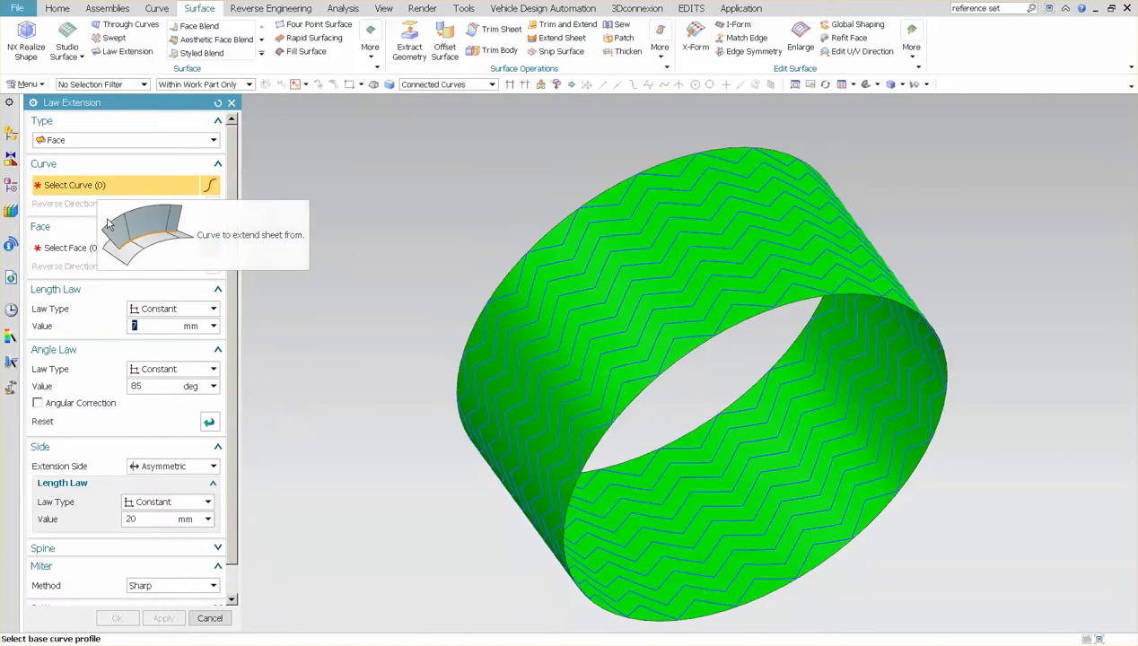
left_click(581, 413)
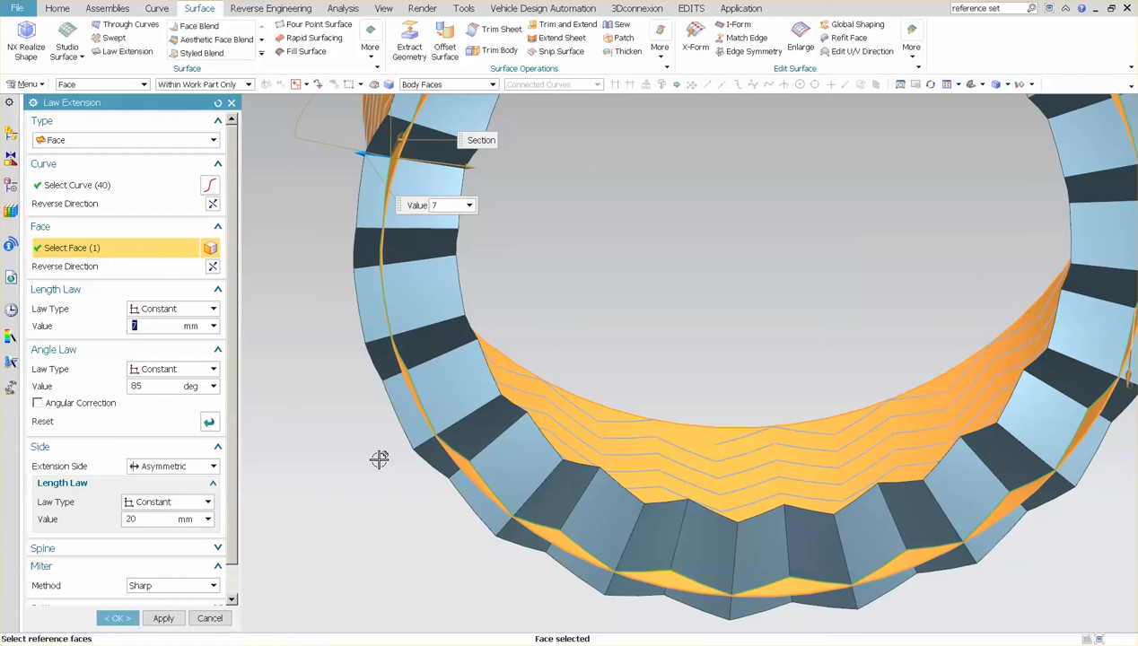
mouse_move(308, 488)
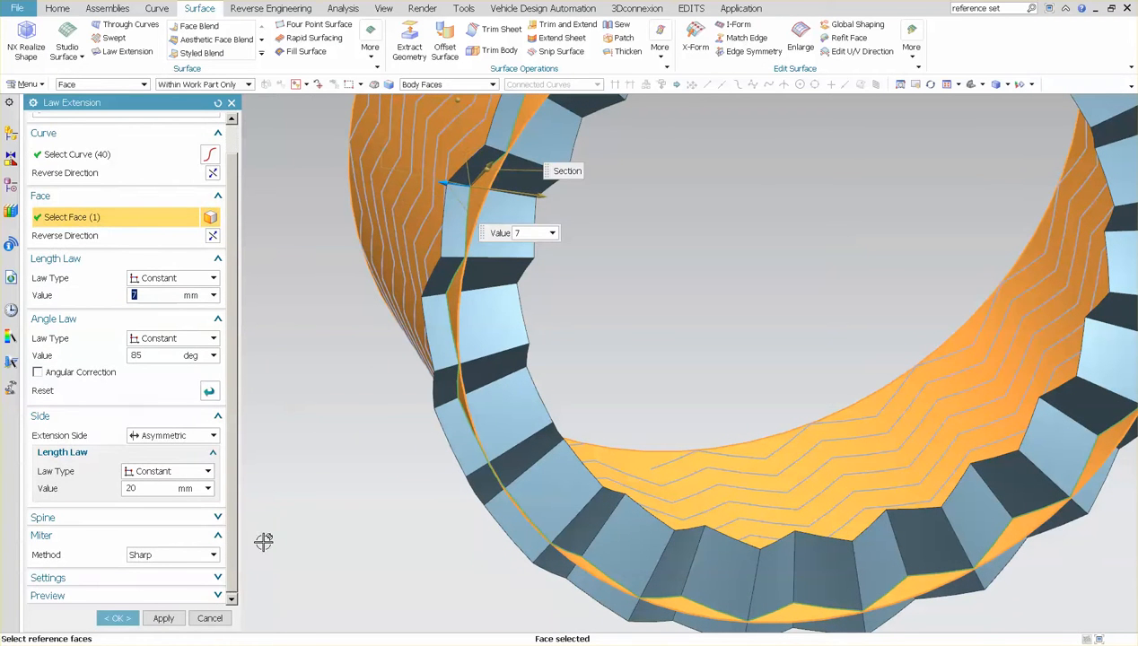
mouse_move(153, 560)
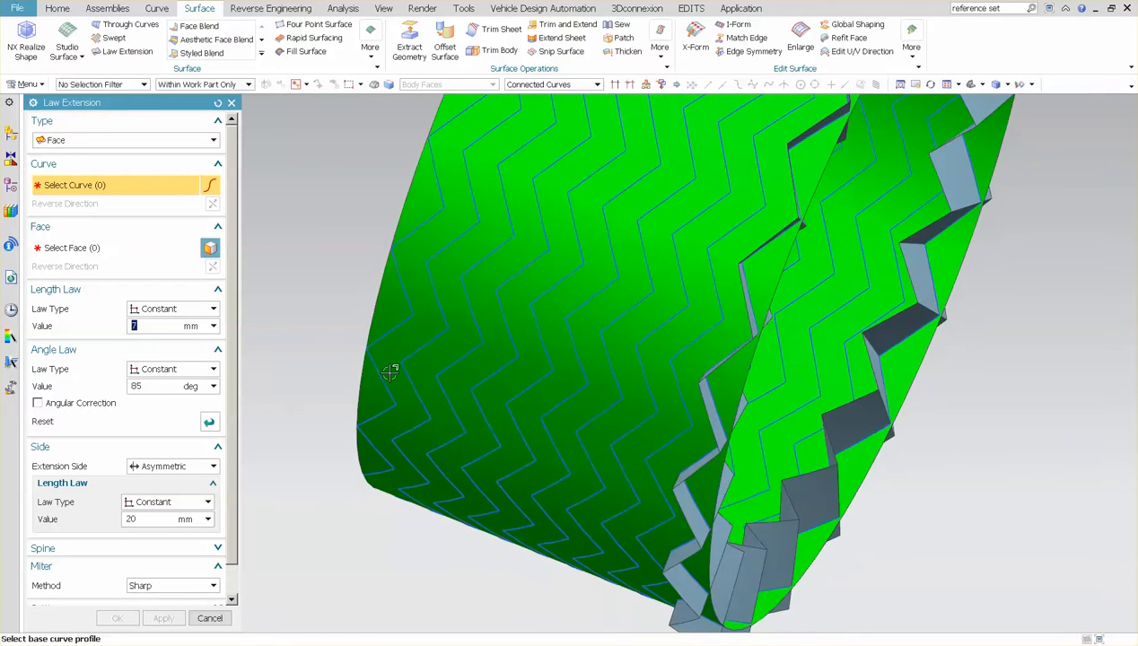
Apply a second Law Extension row from the next 40 curves off the cylinder face
left_click(578, 574)
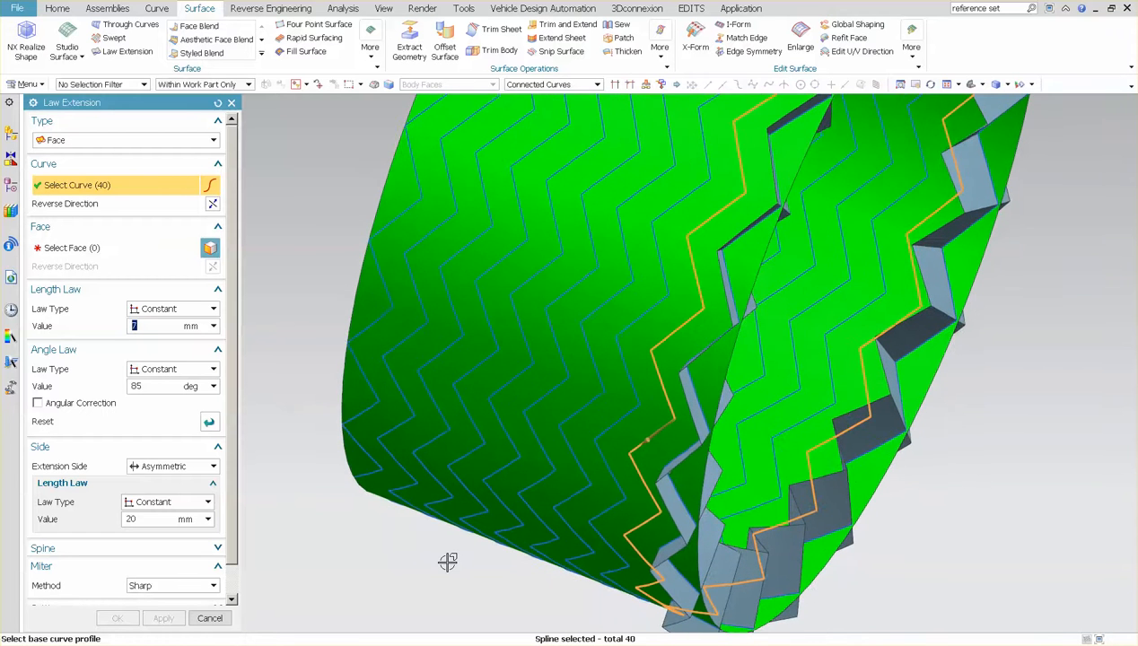
left_click(646, 440)
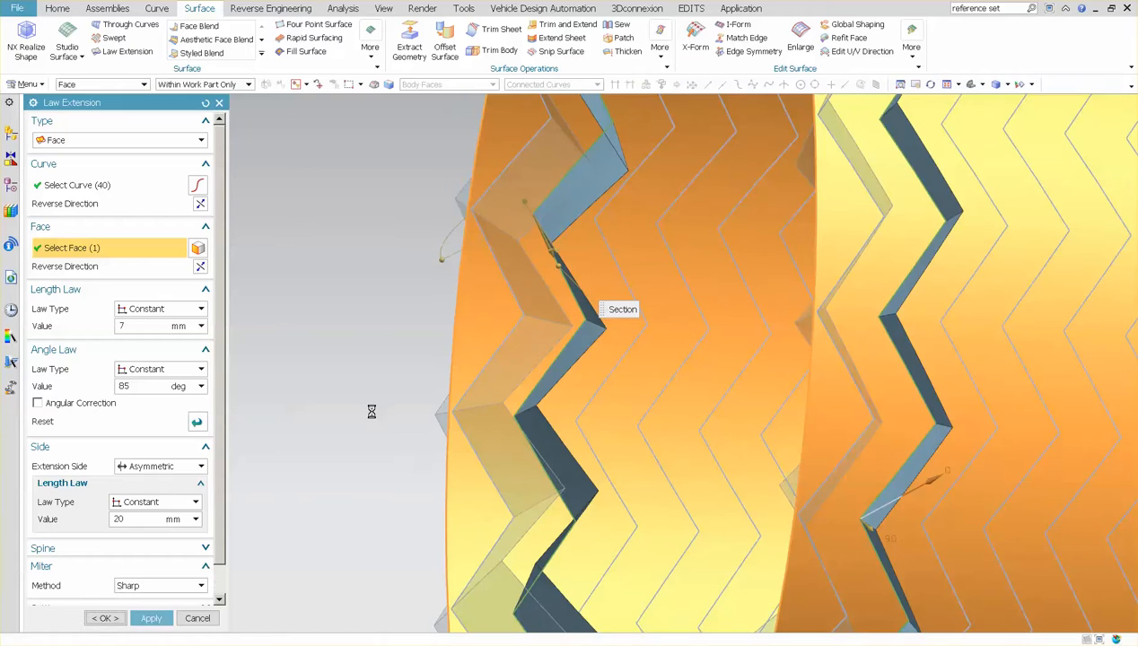
left_click(104, 617)
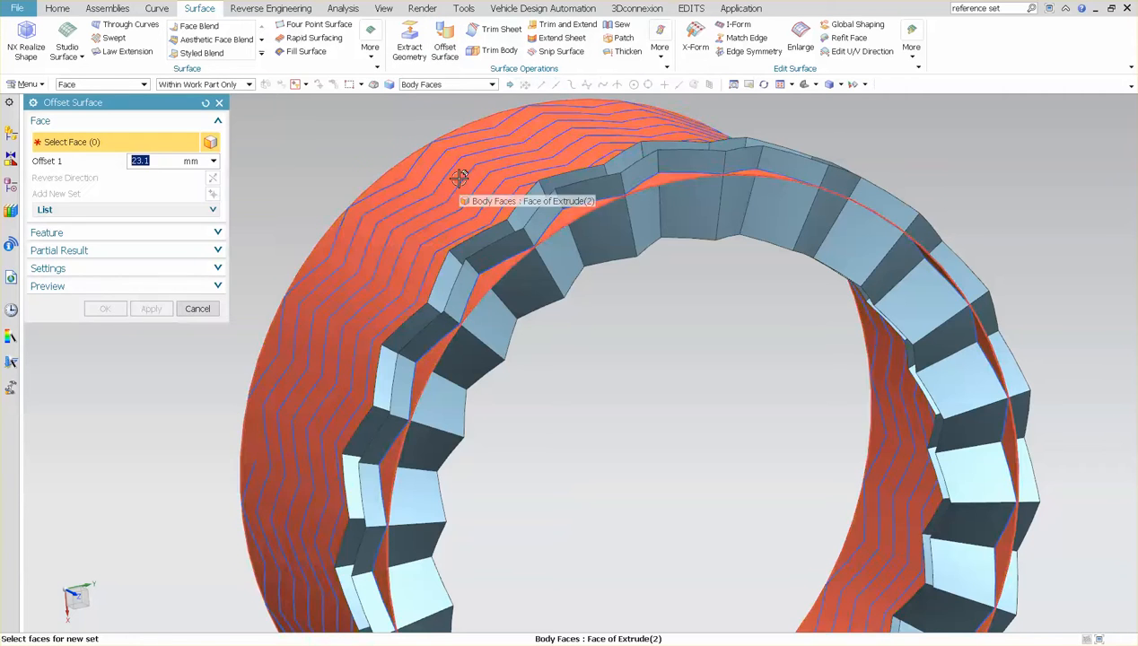
Create an Offset Surface of the cylinder face at the entered distance (12)
left_click(460, 178)
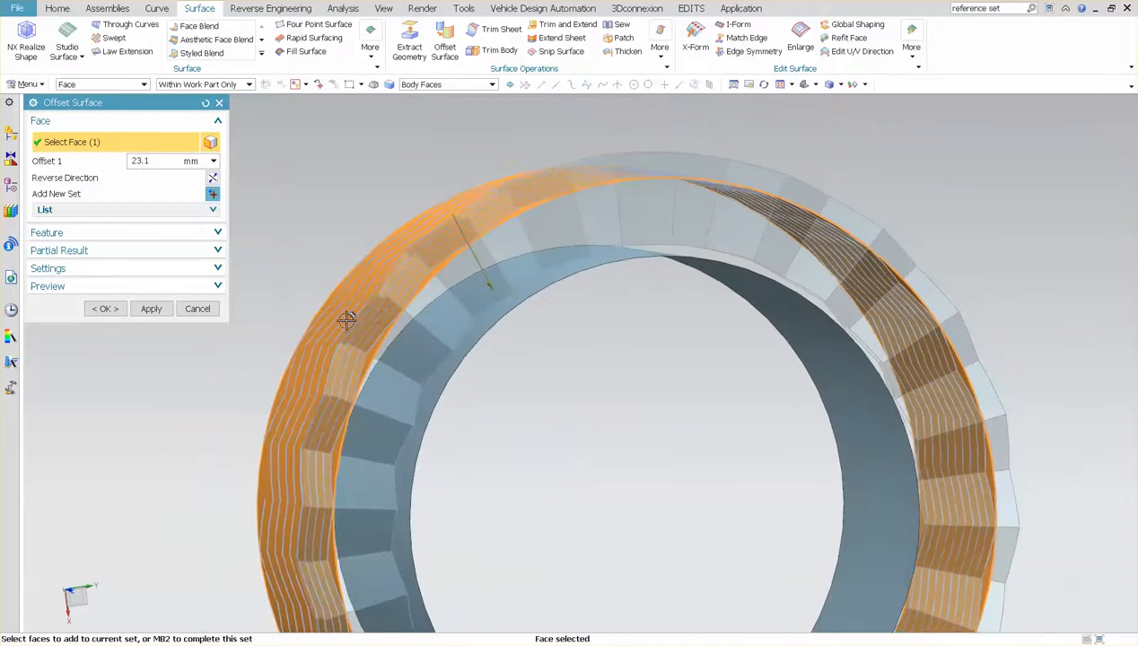
type("12")
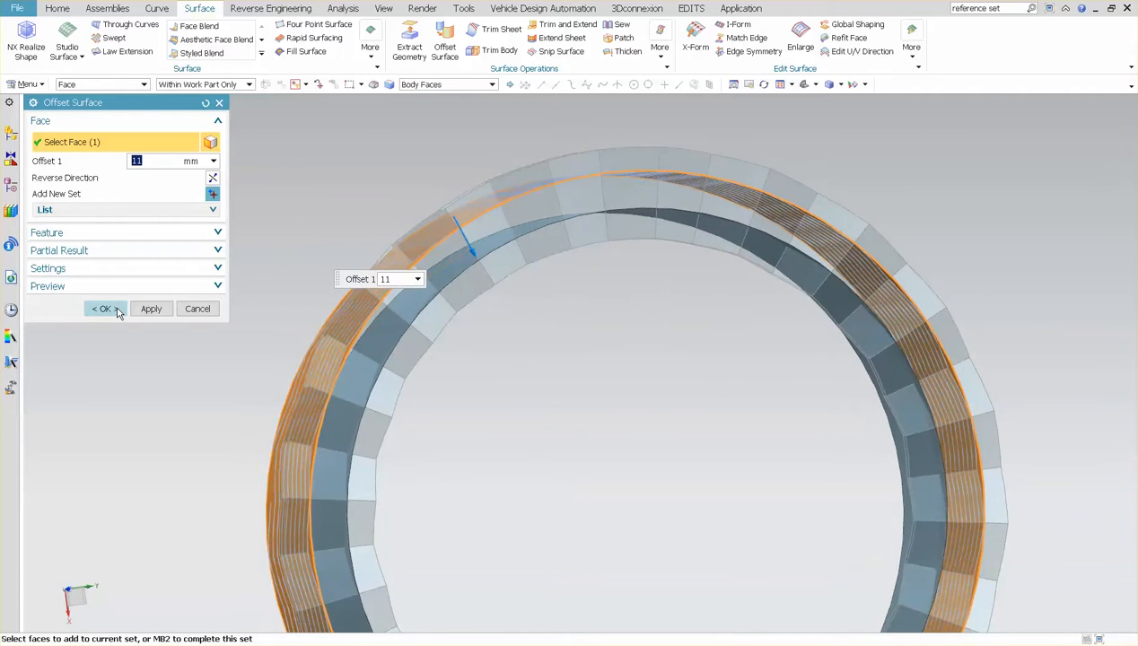
left_click(102, 308)
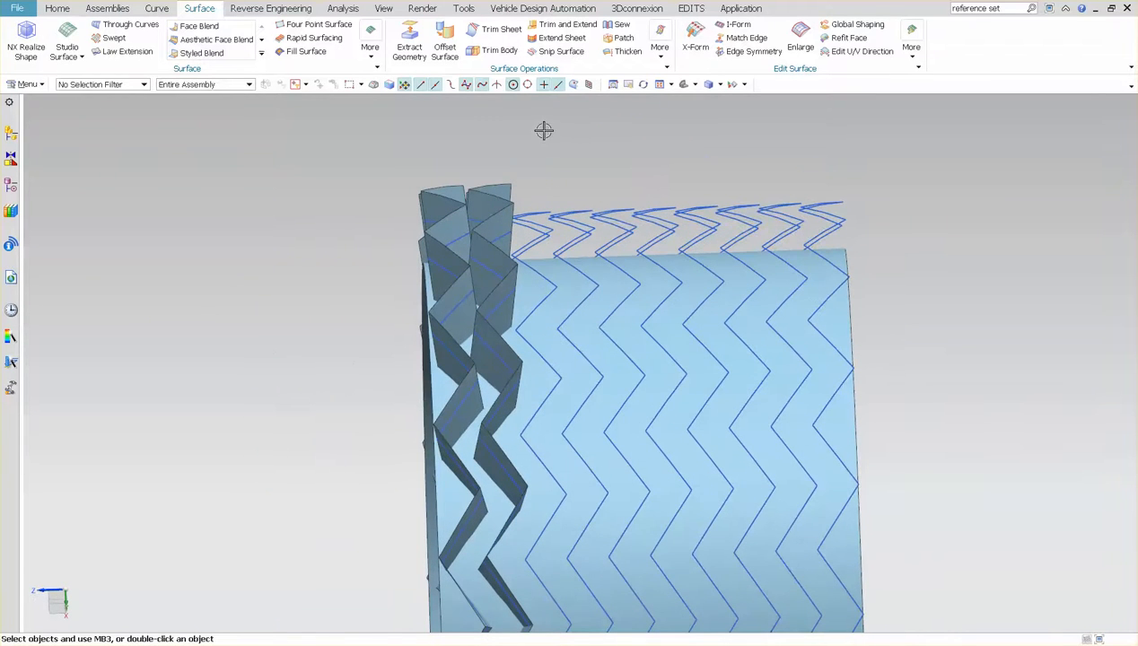
Make Corner in Trim and Extend between the offset surface and a tread wall face
left_click(567, 25)
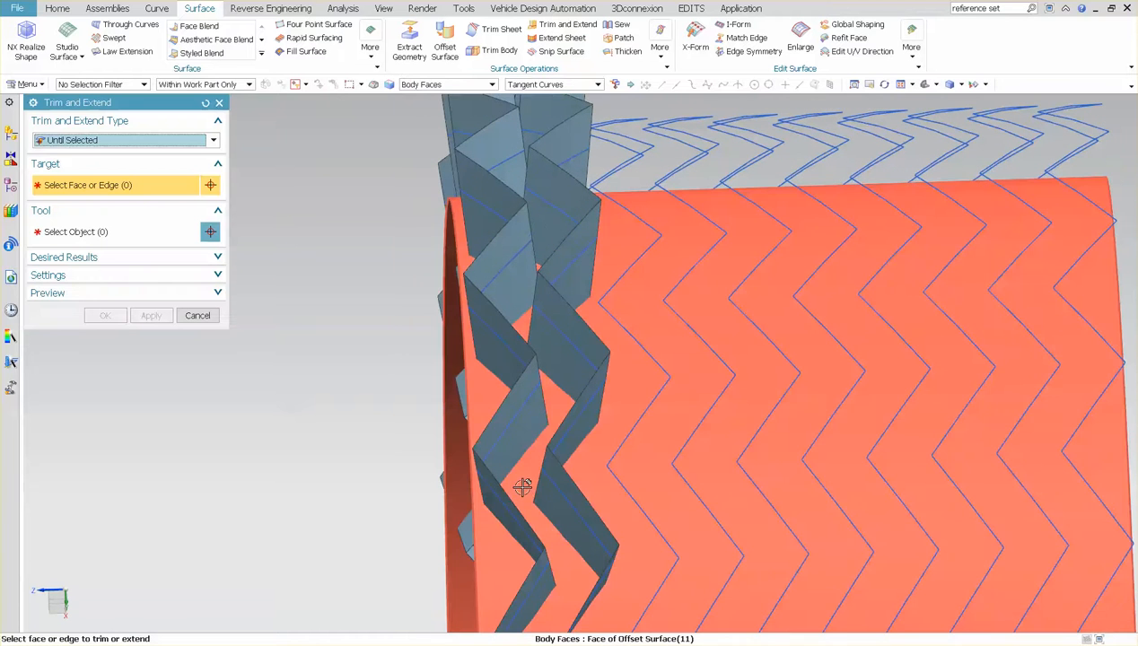
left_click(515, 476)
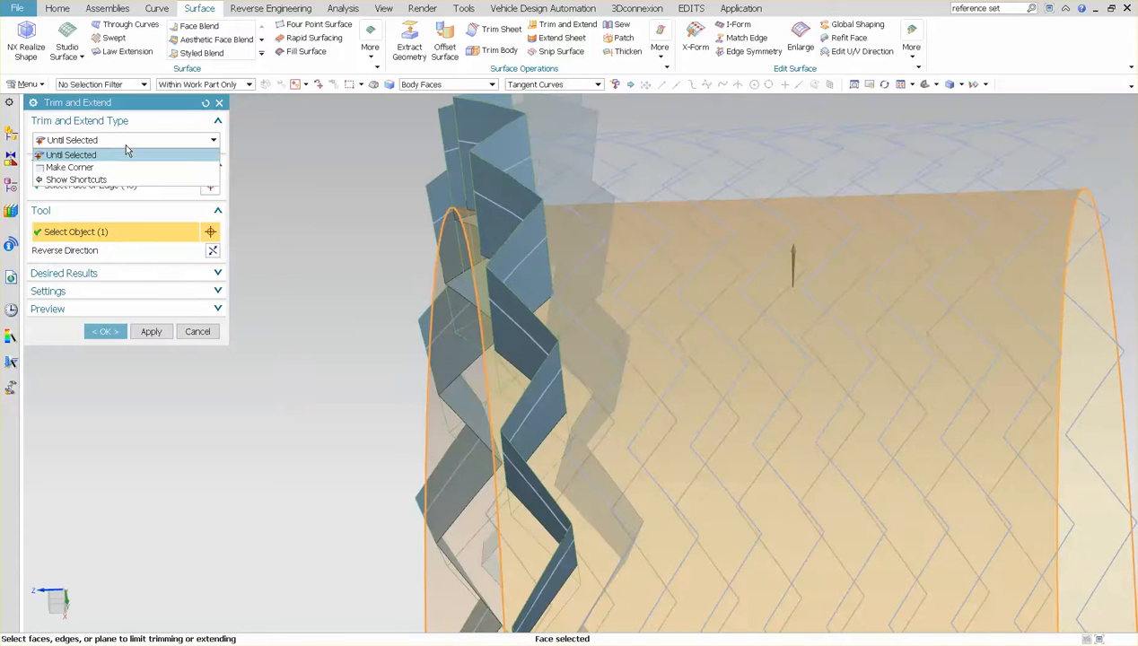
left_click(68, 166)
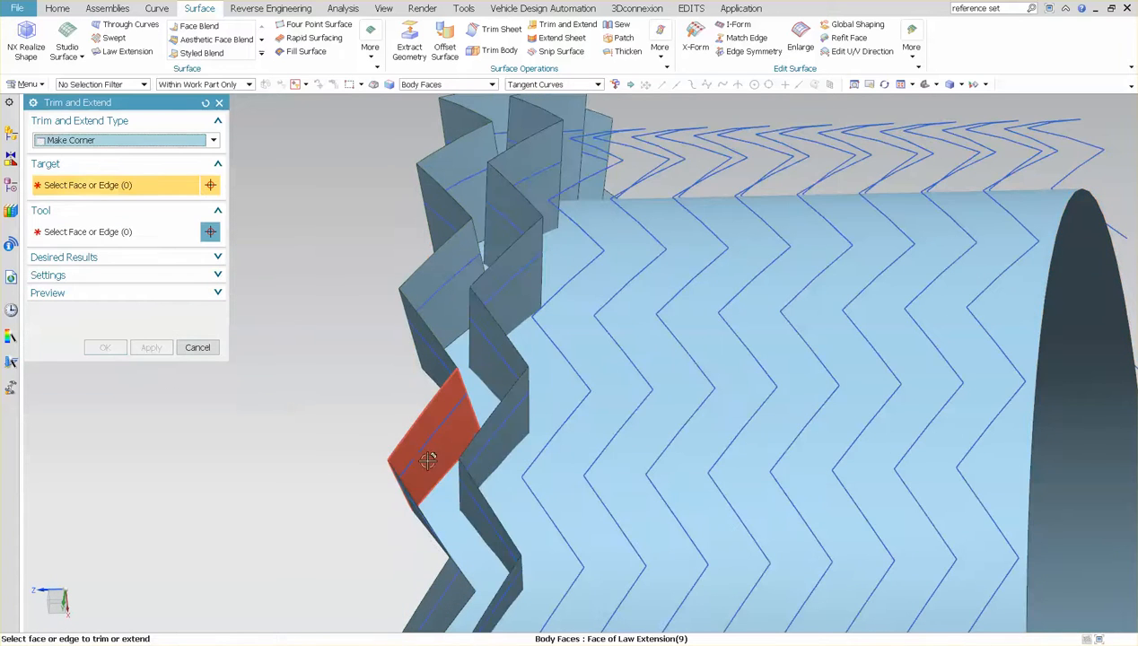
left_click(431, 463)
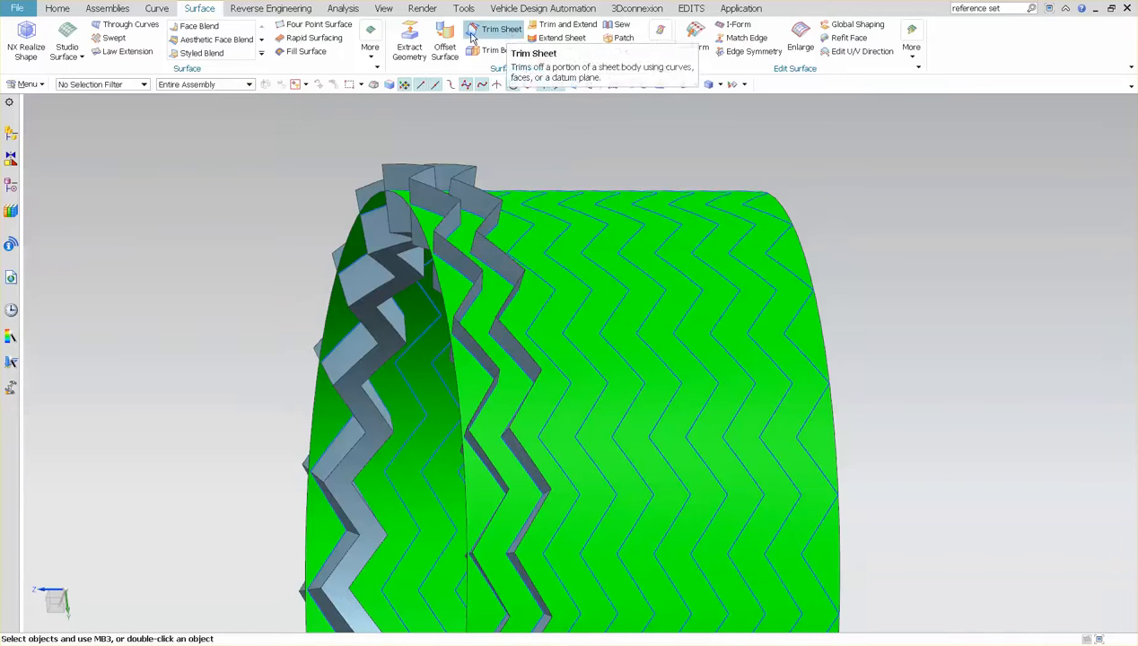
Make Corner trim of the inner surface with 81 tread wall faces into closed blocks
left_click(567, 25)
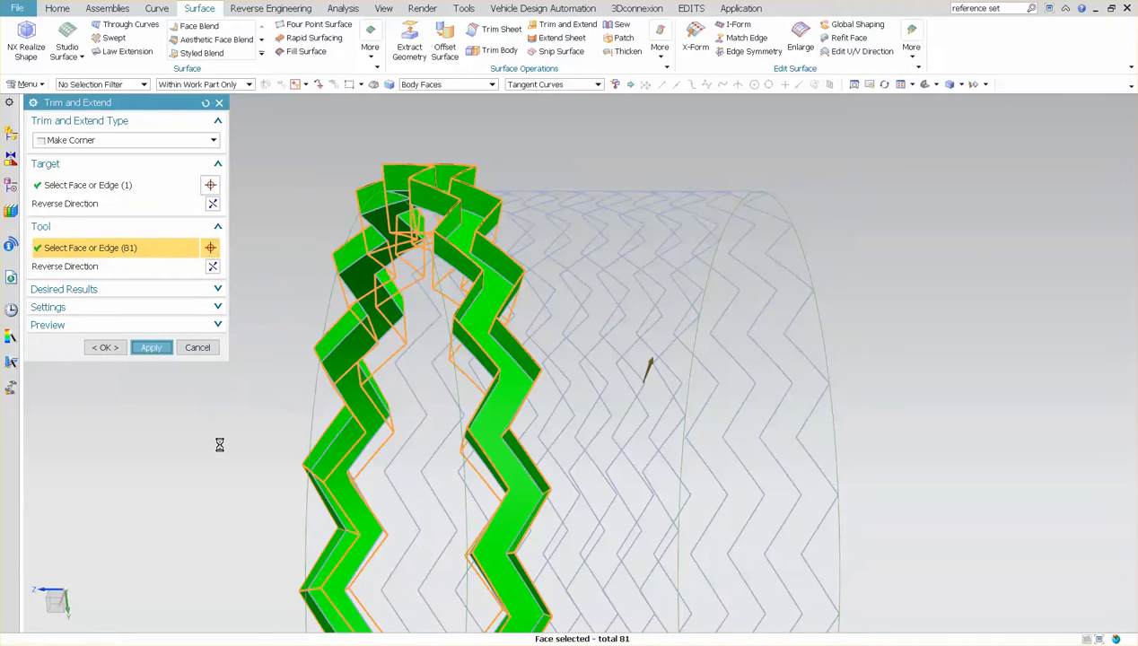
left_click(197, 349)
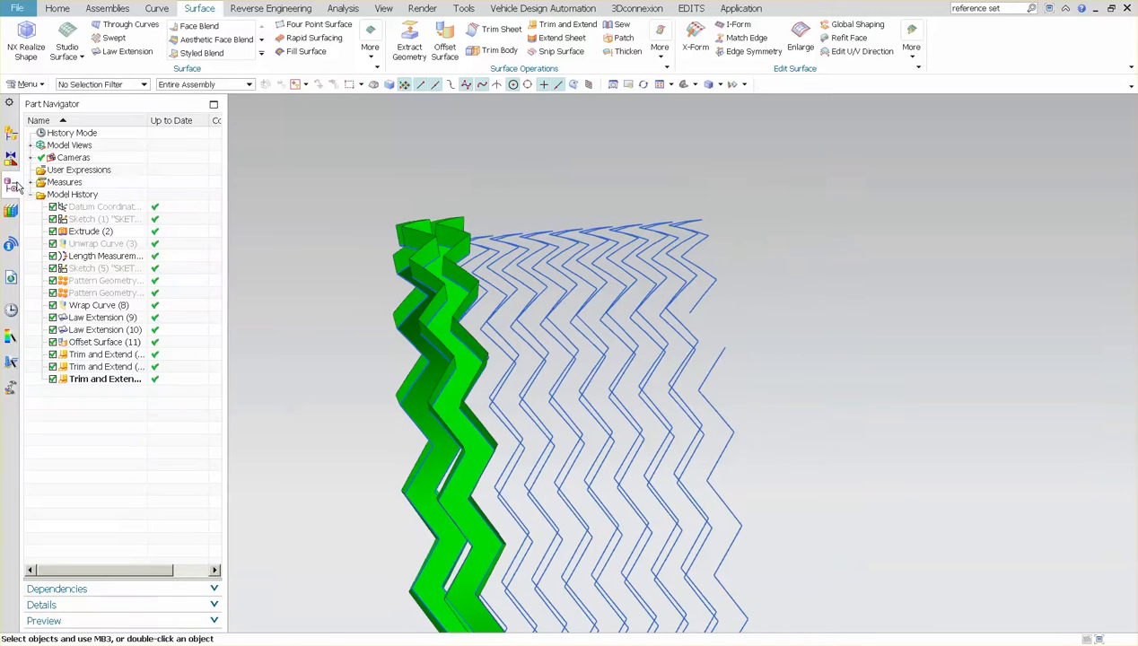
Set the Sketch (1) Diameter expression in Part Navigator Details to 300
left_click(100, 219)
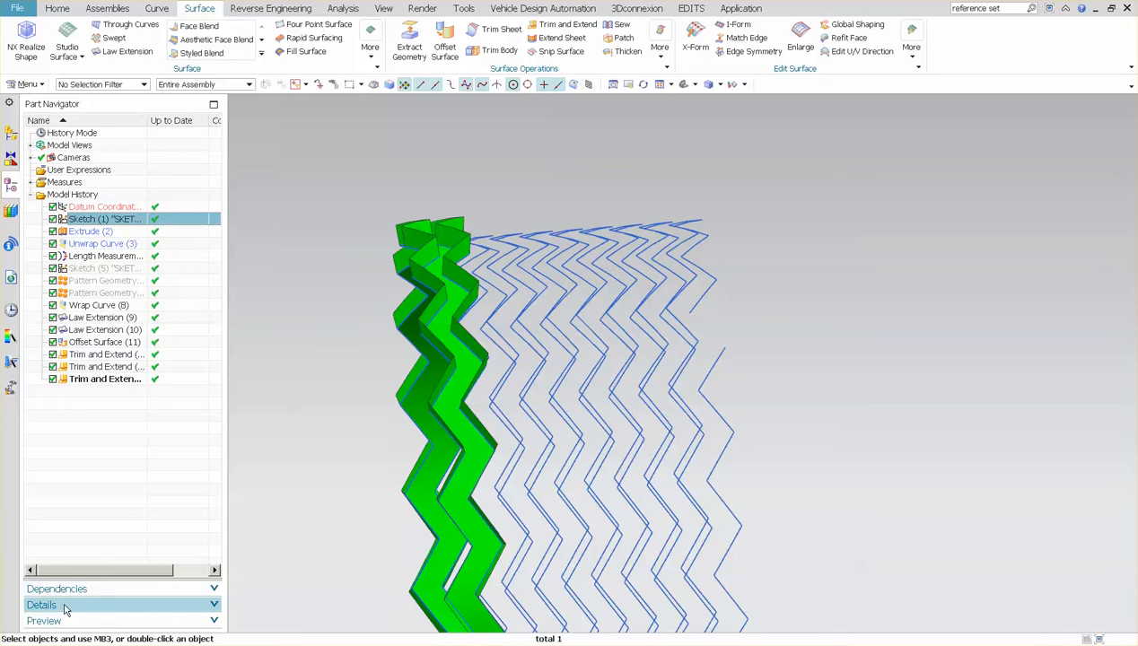
left_click(65, 603)
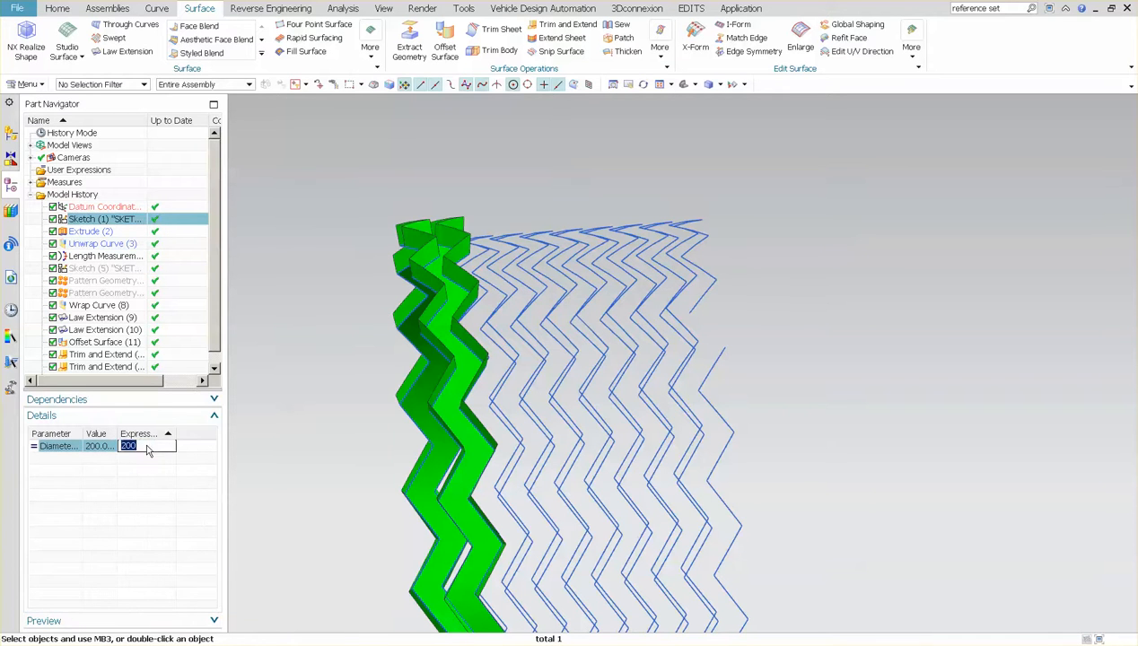
type("300")
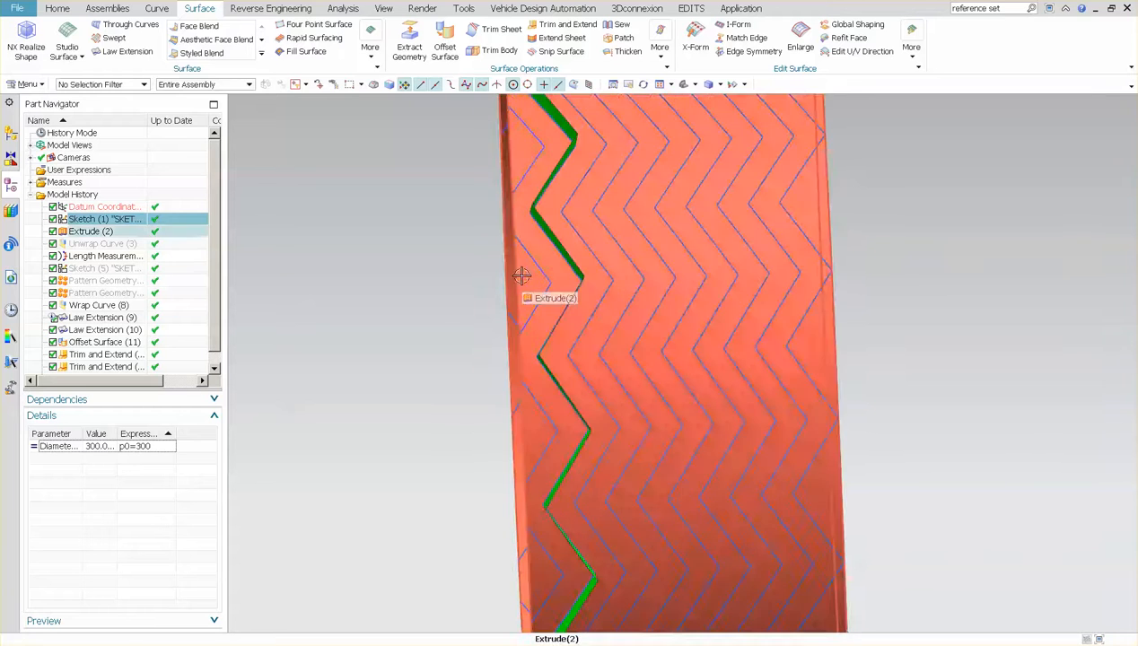
Edit Extrude (2) and stretch its end limit from 100 to 112 mm
double_click(90, 230)
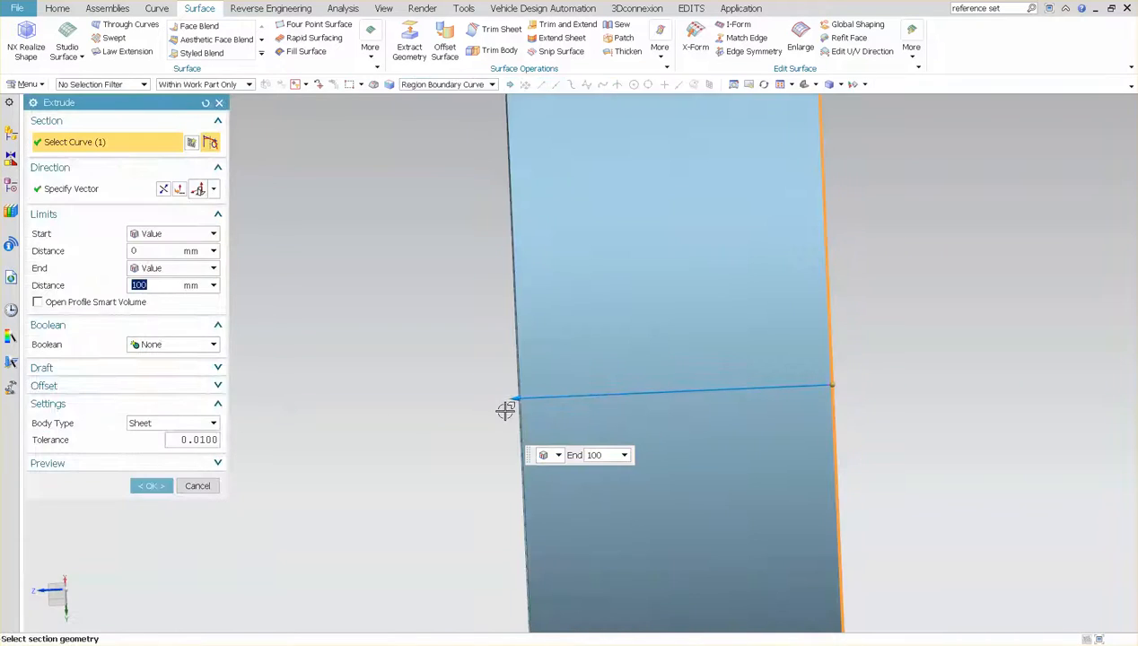
left_click_drag(506, 411, 475, 411)
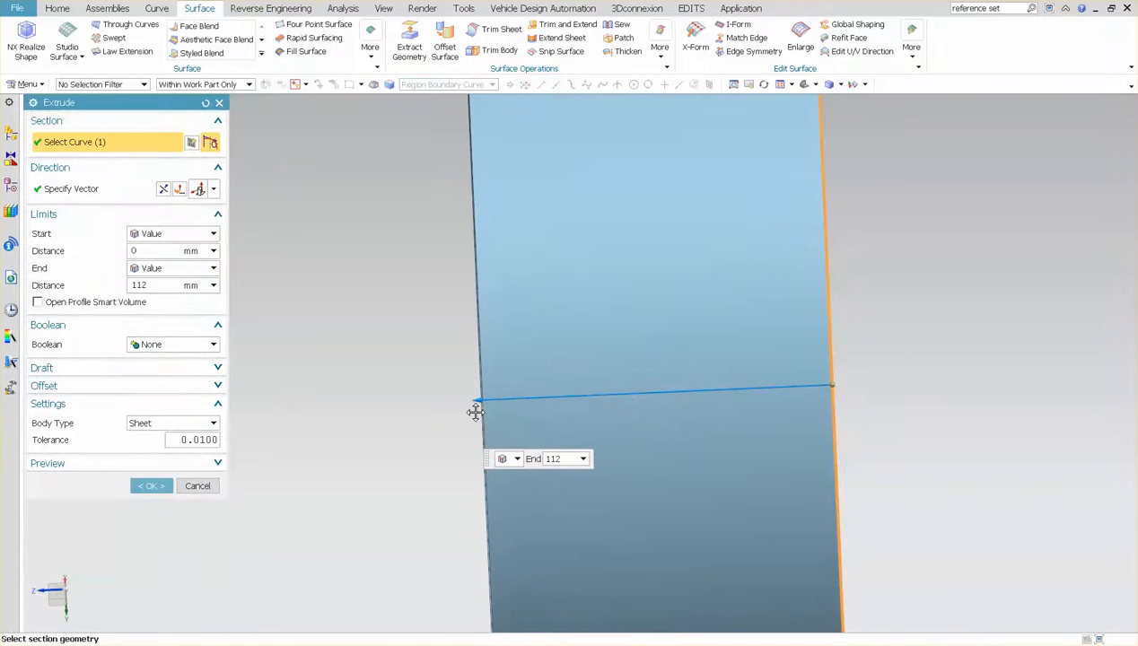
left_click(151, 485)
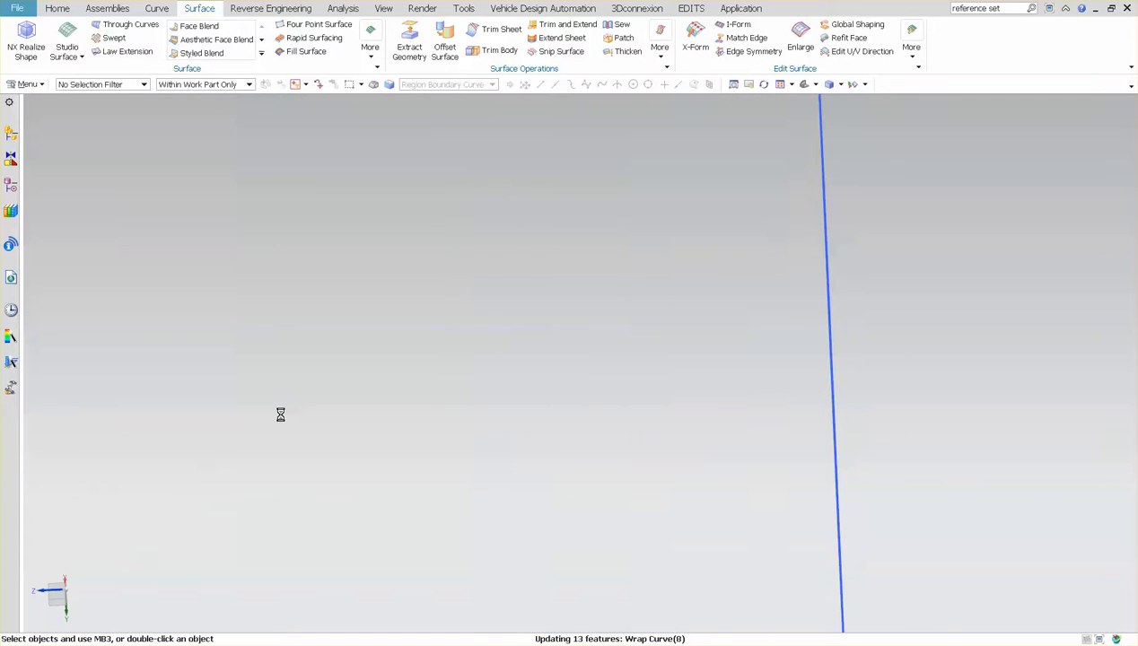